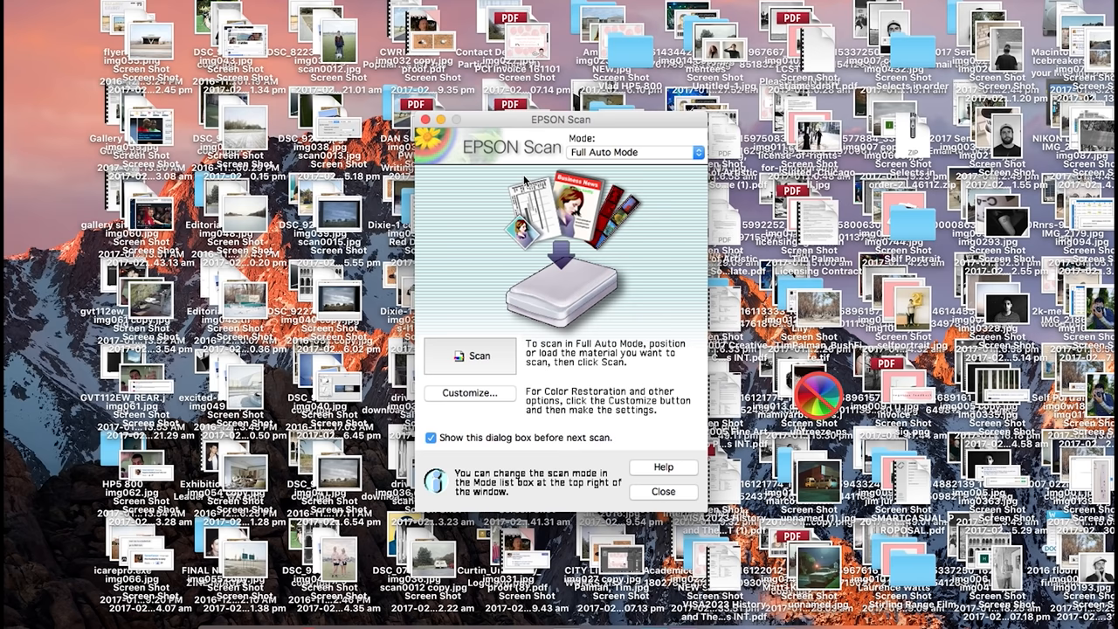
mouse_move(605, 126)
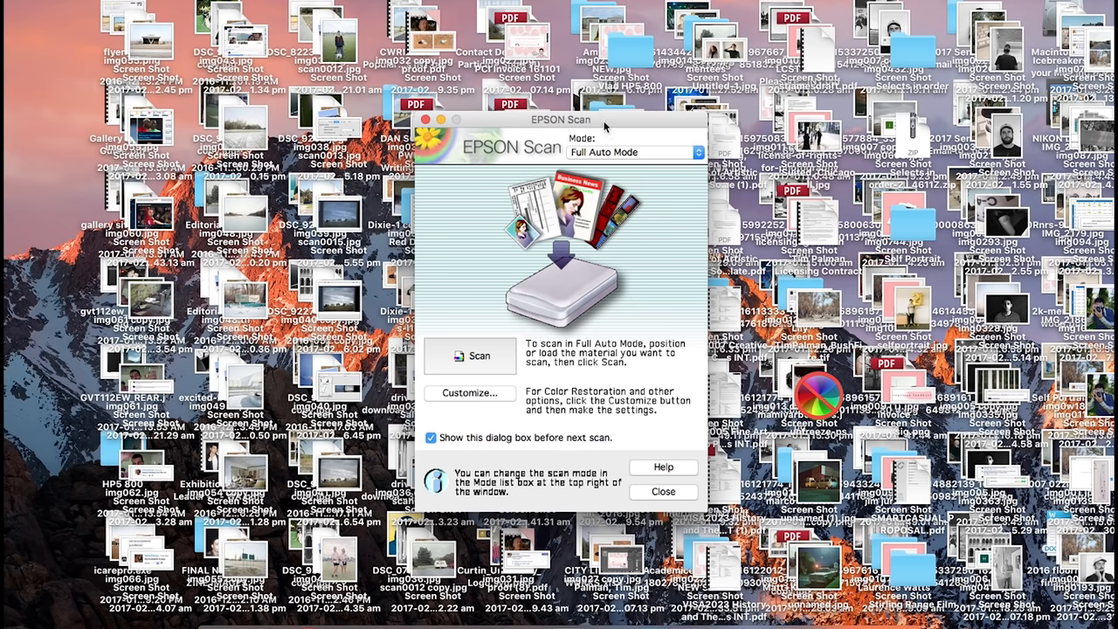
mouse_move(667, 164)
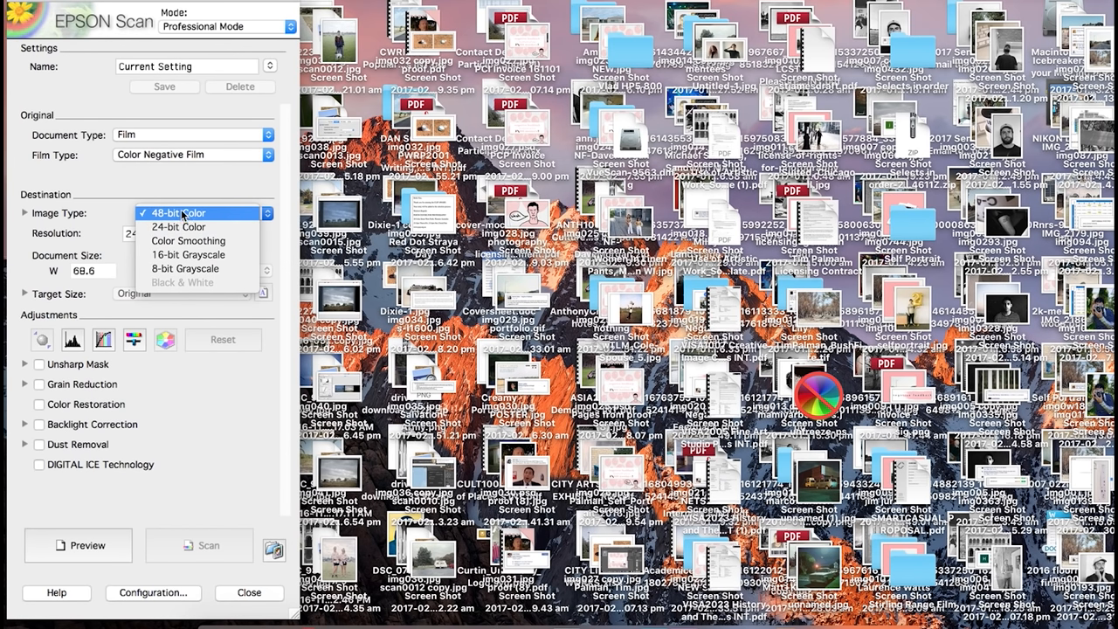
mouse_move(188, 255)
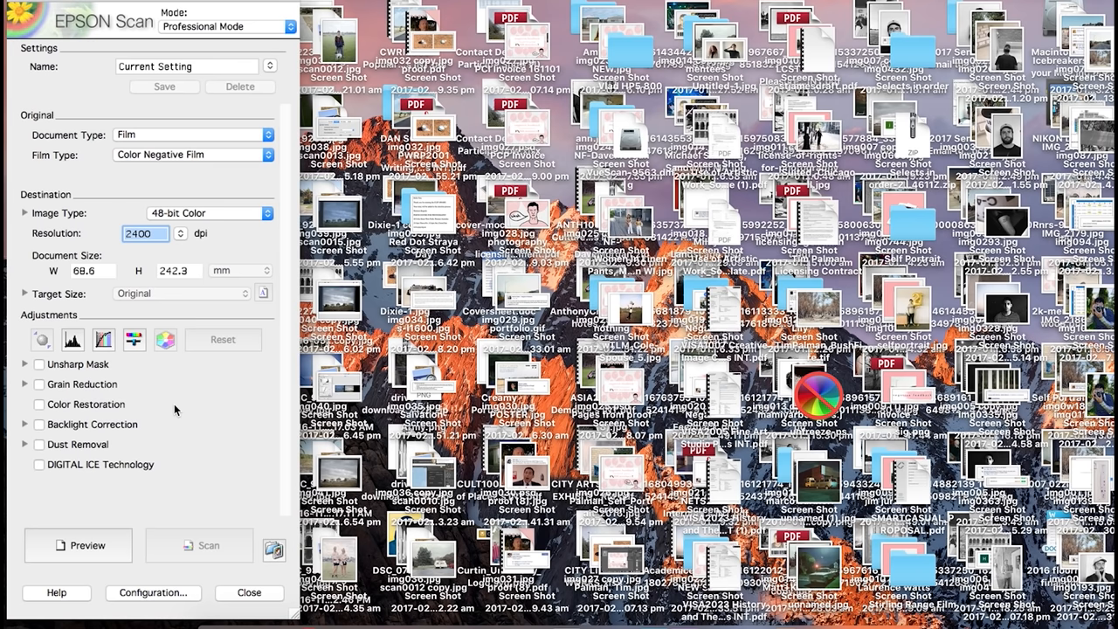
mouse_move(114, 428)
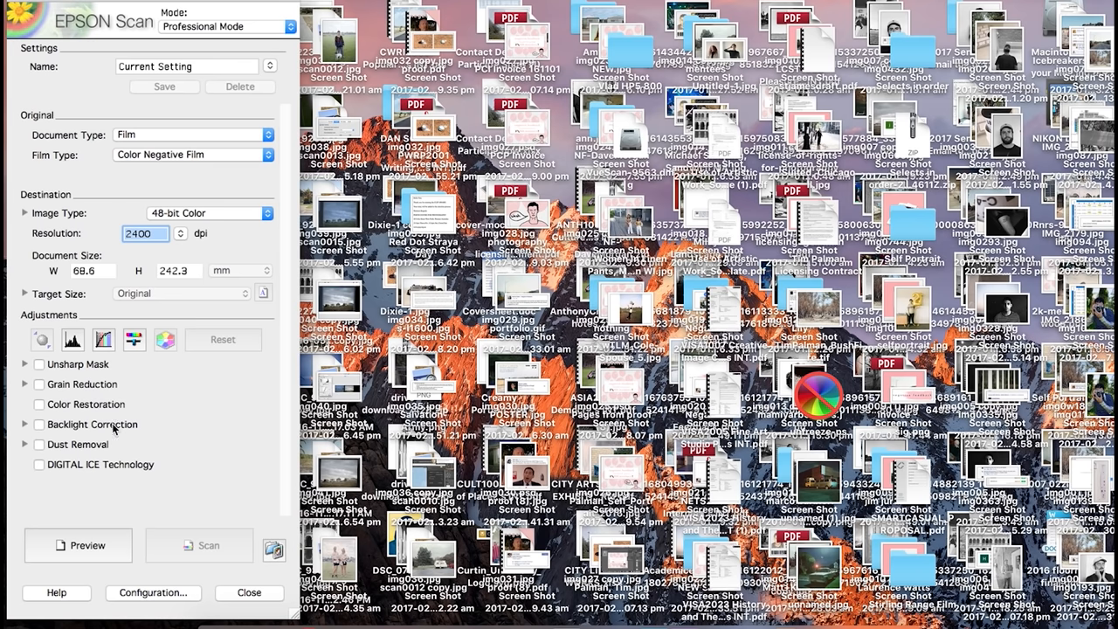
mouse_move(116, 428)
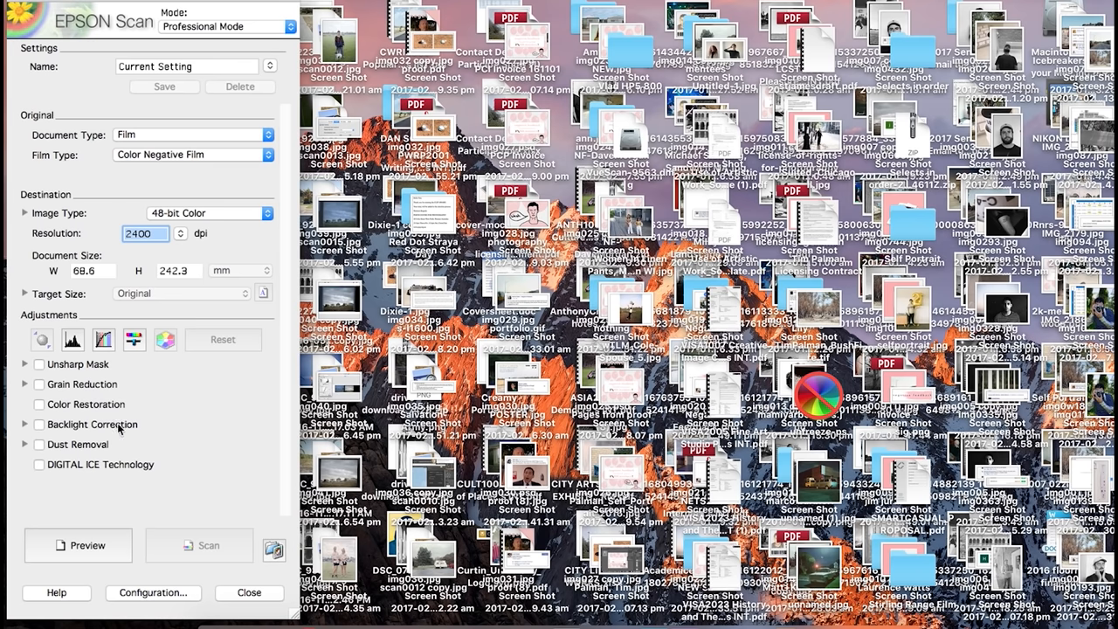
- Preview the film strip and select frames 2, 1 and then 3 (the tree) as thumbnails
click(76, 545)
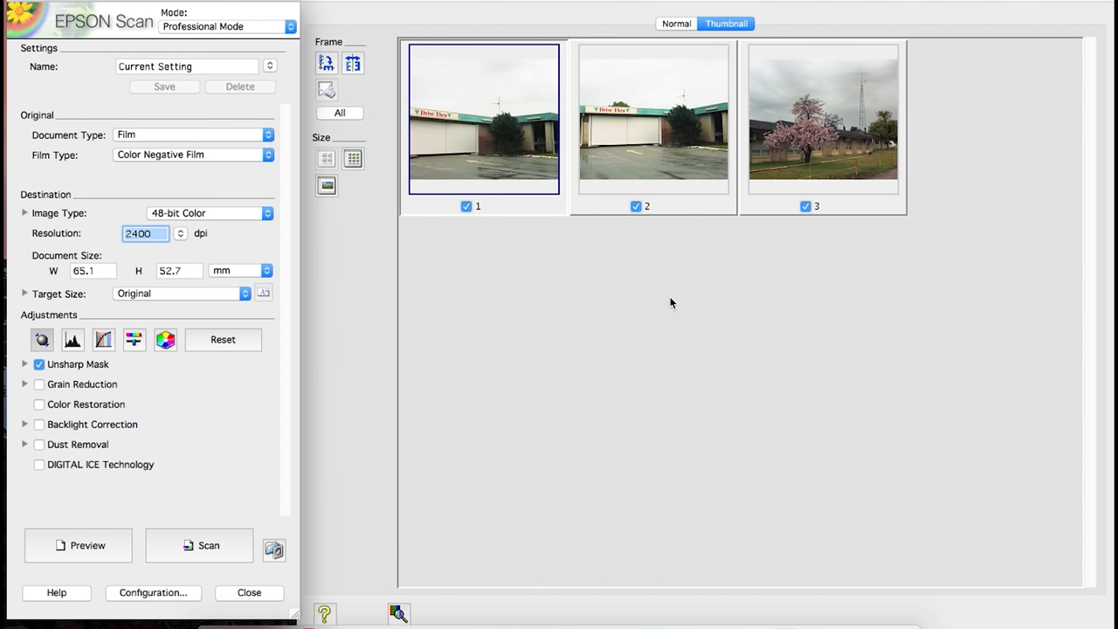
mouse_move(627, 164)
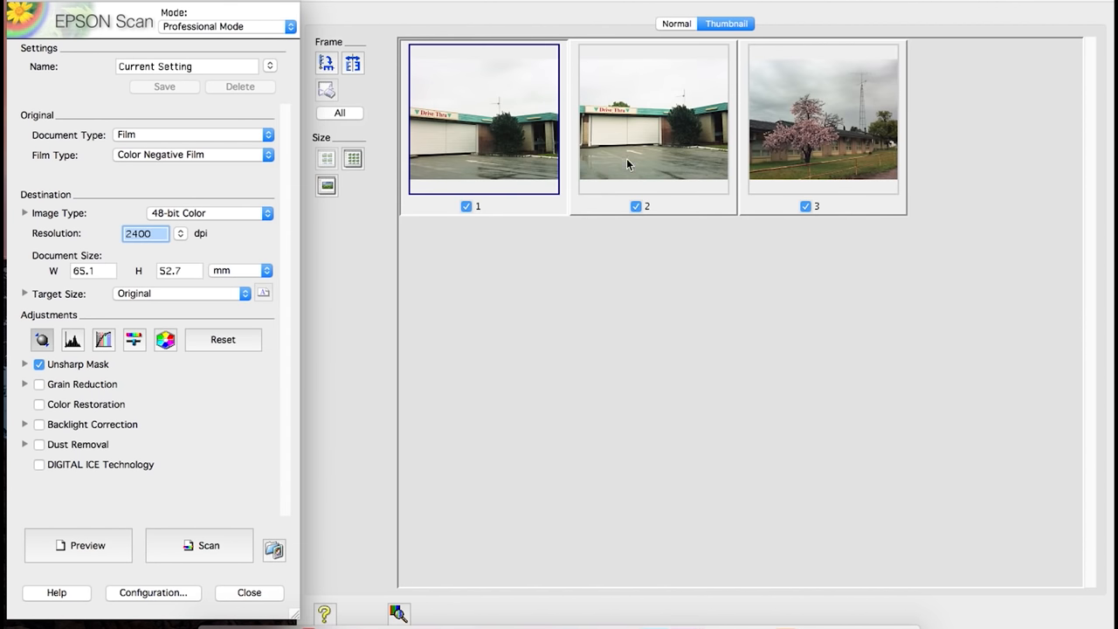
click(625, 118)
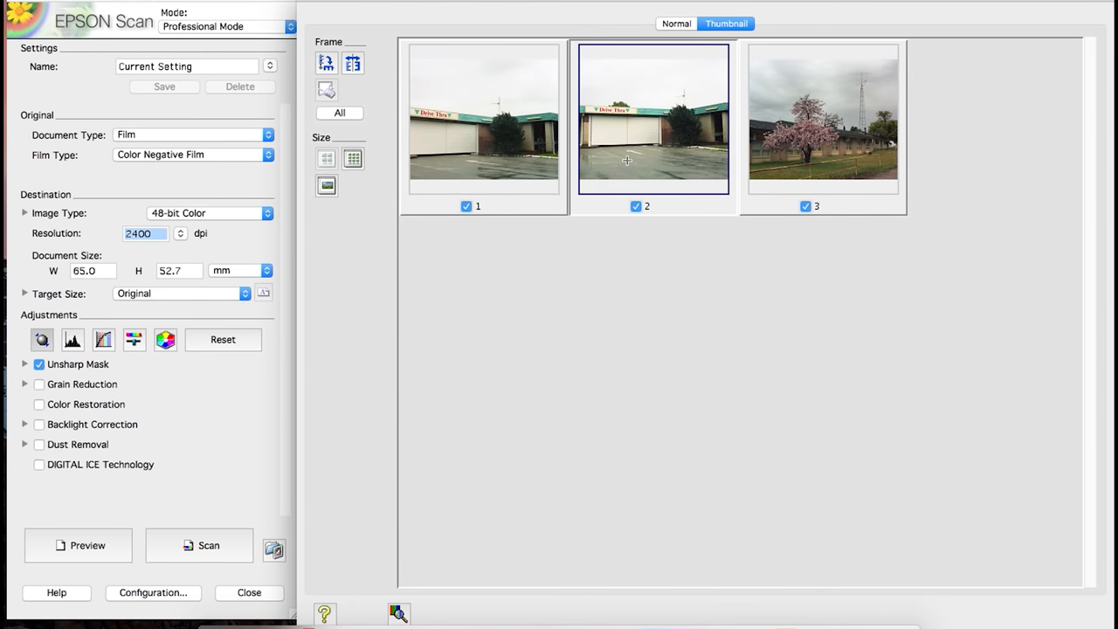
click(482, 119)
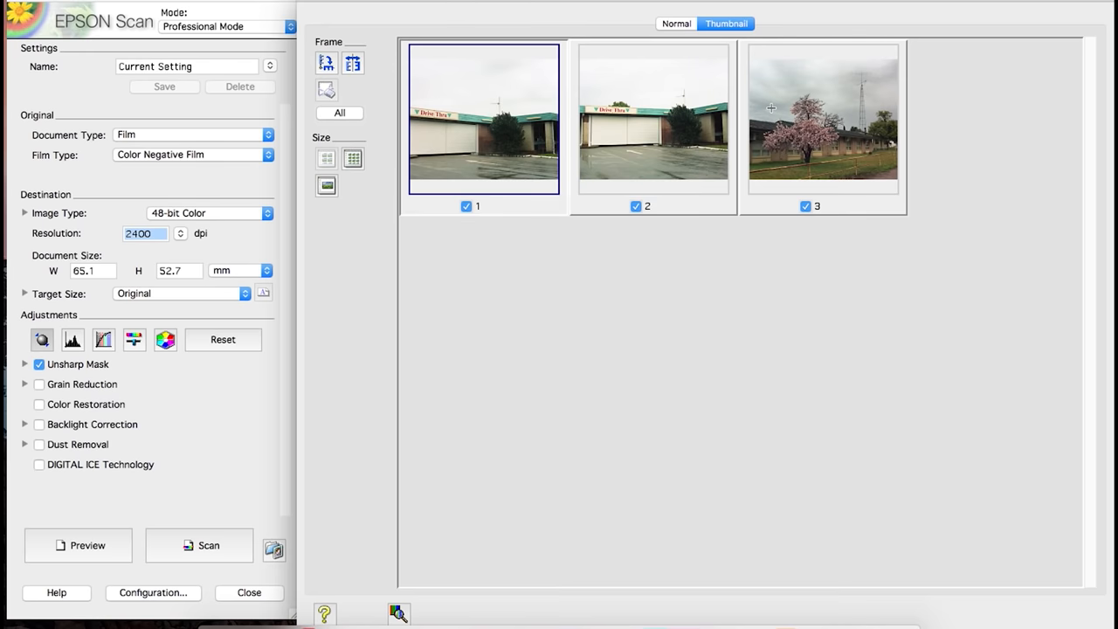
click(821, 118)
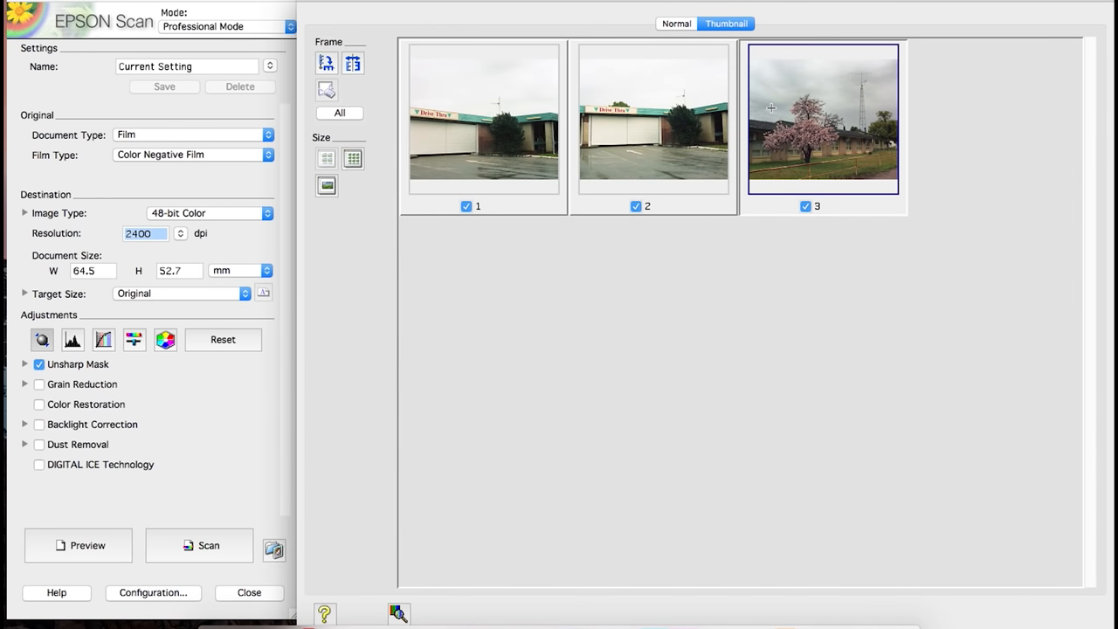
mouse_move(587, 70)
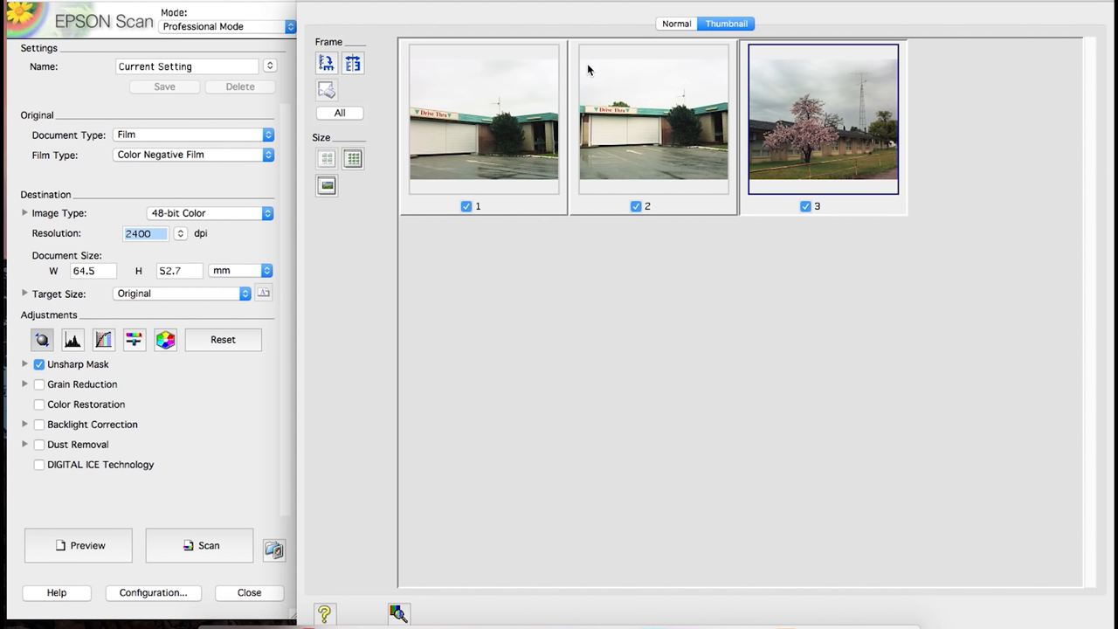
mouse_move(520, 150)
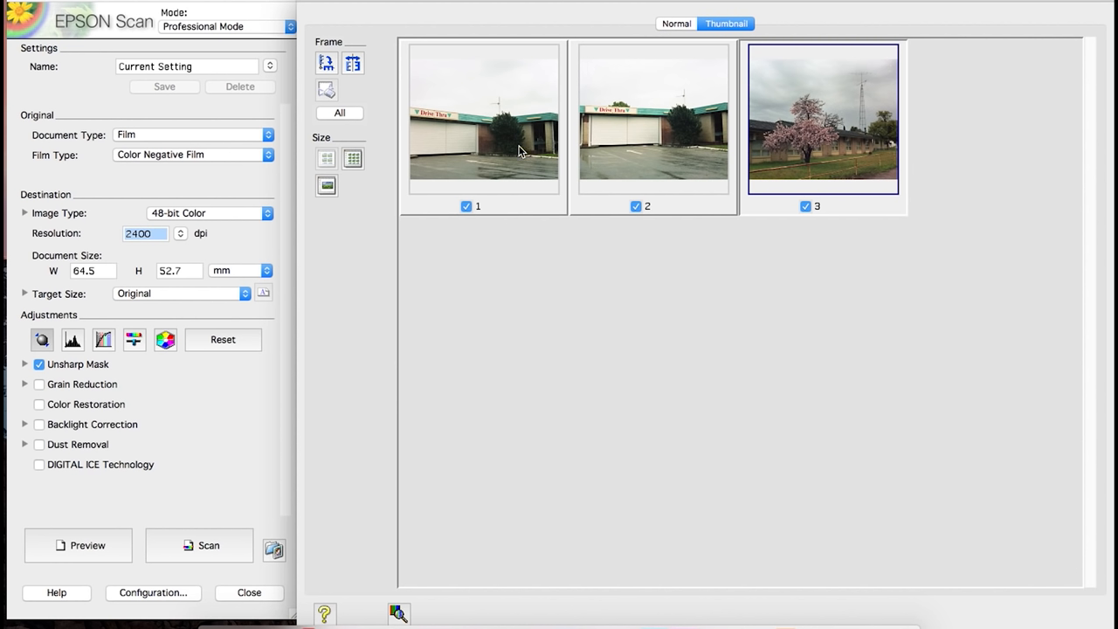
mouse_move(518, 178)
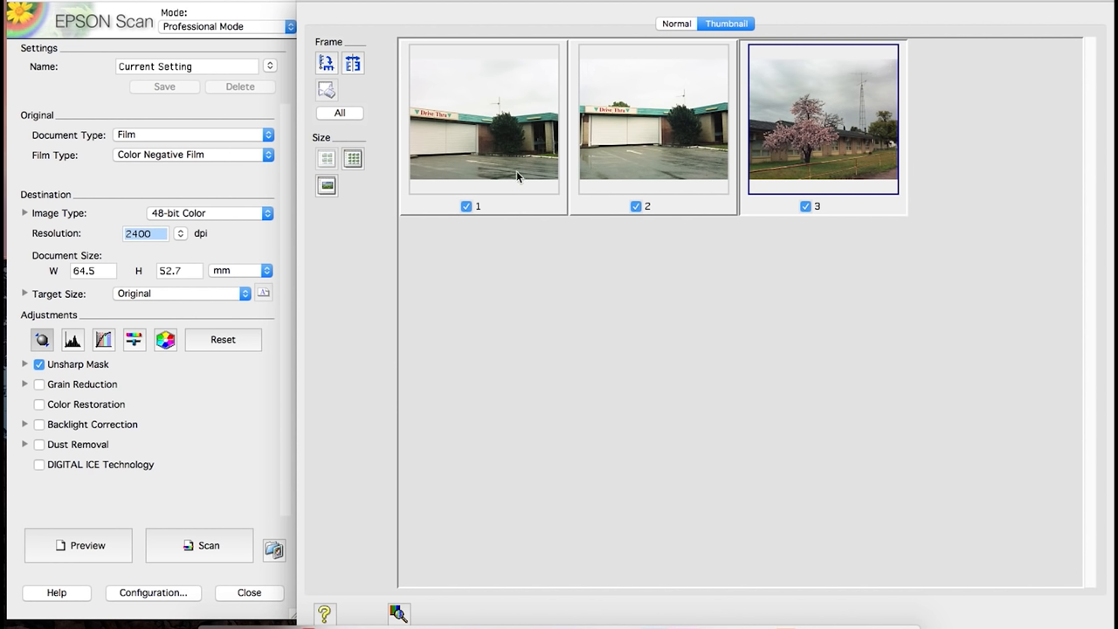
mouse_move(528, 98)
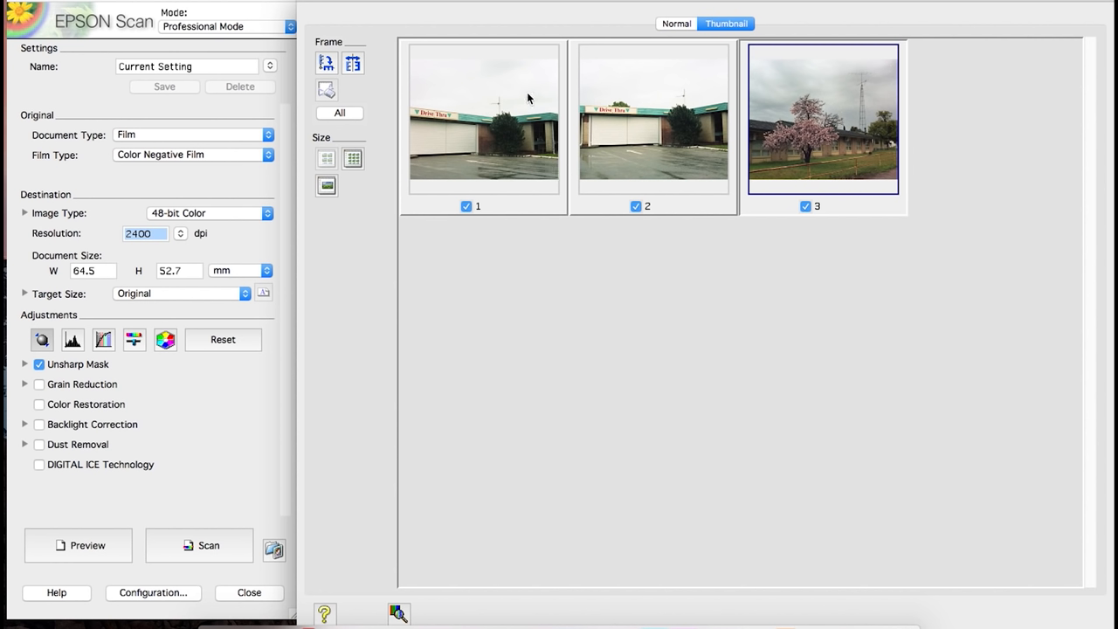
mouse_move(608, 56)
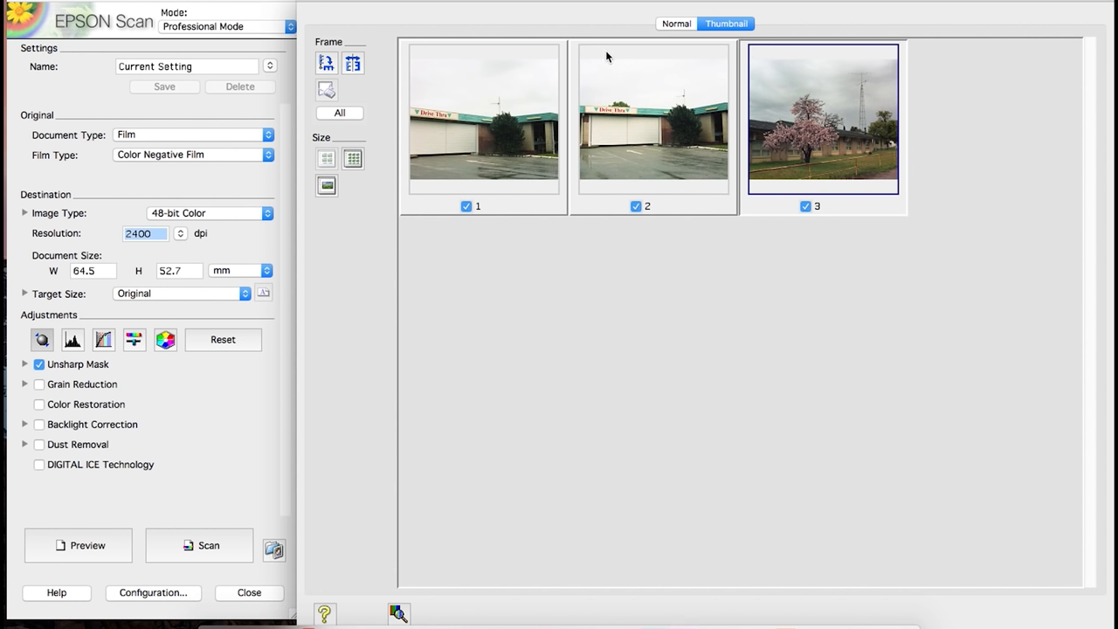
mouse_move(660, 122)
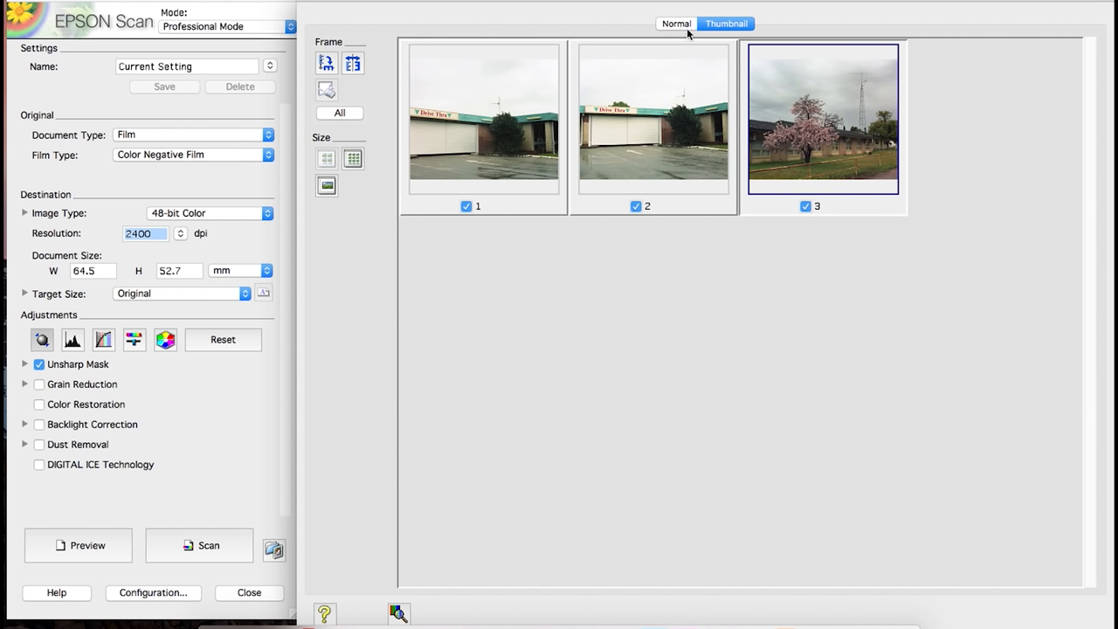
mouse_move(678, 24)
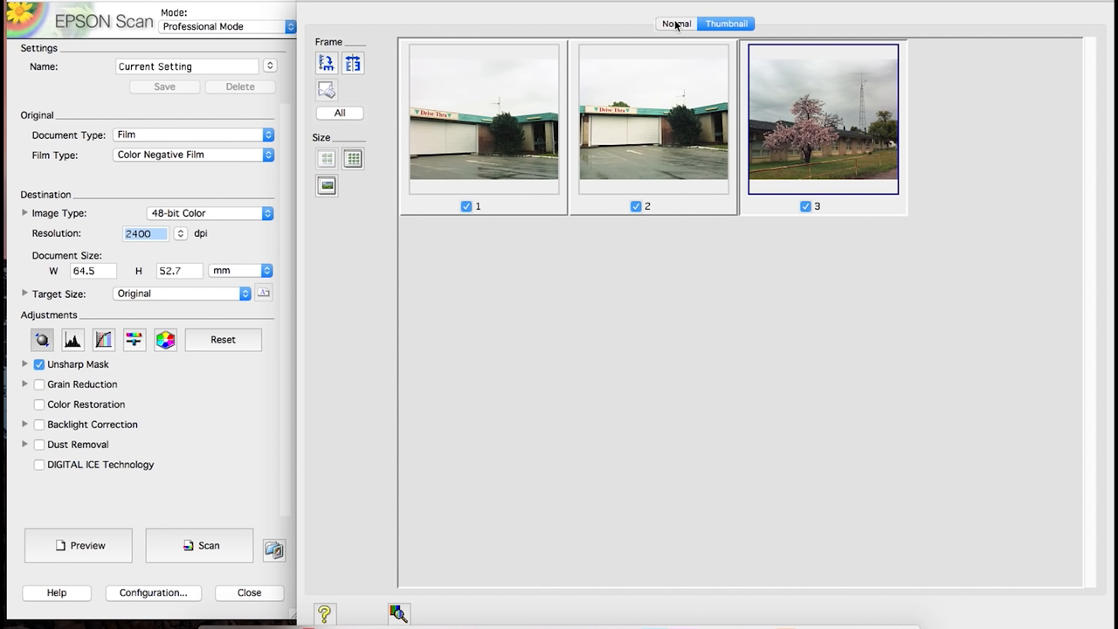
mouse_move(674, 42)
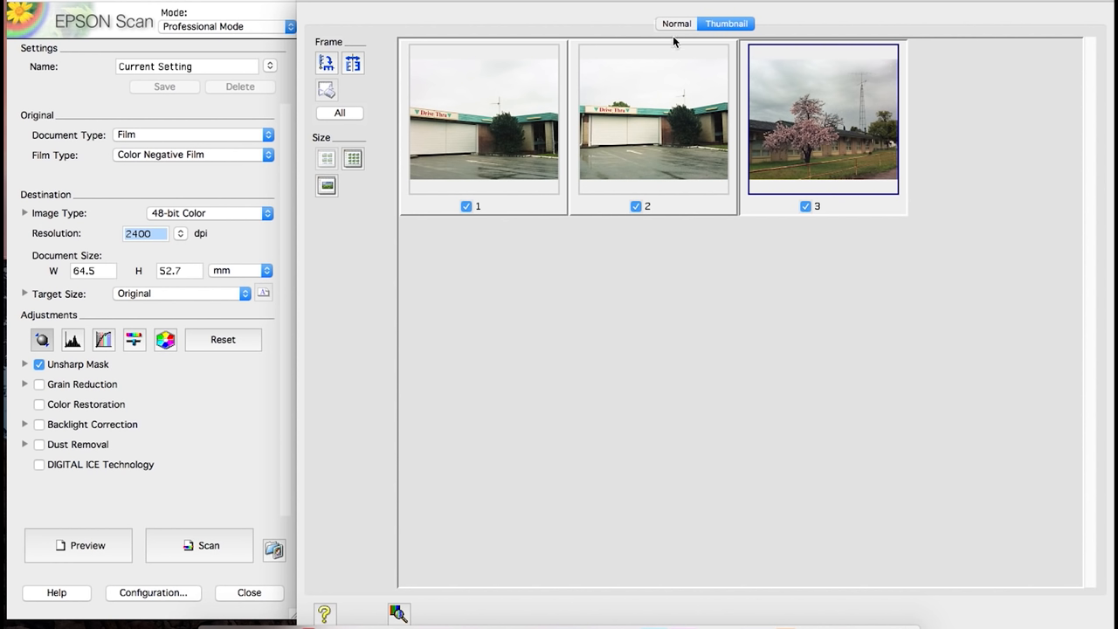
mouse_move(675, 42)
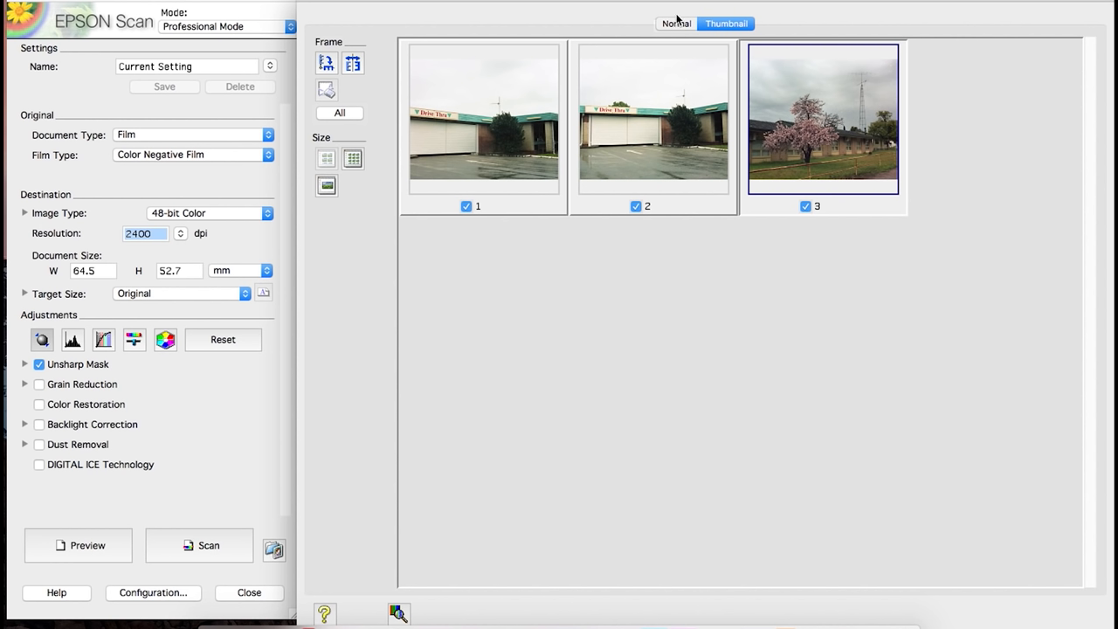
- Show the full strip rotated horizontal, marquee the first frame and disable Unsharp Mask
click(675, 24)
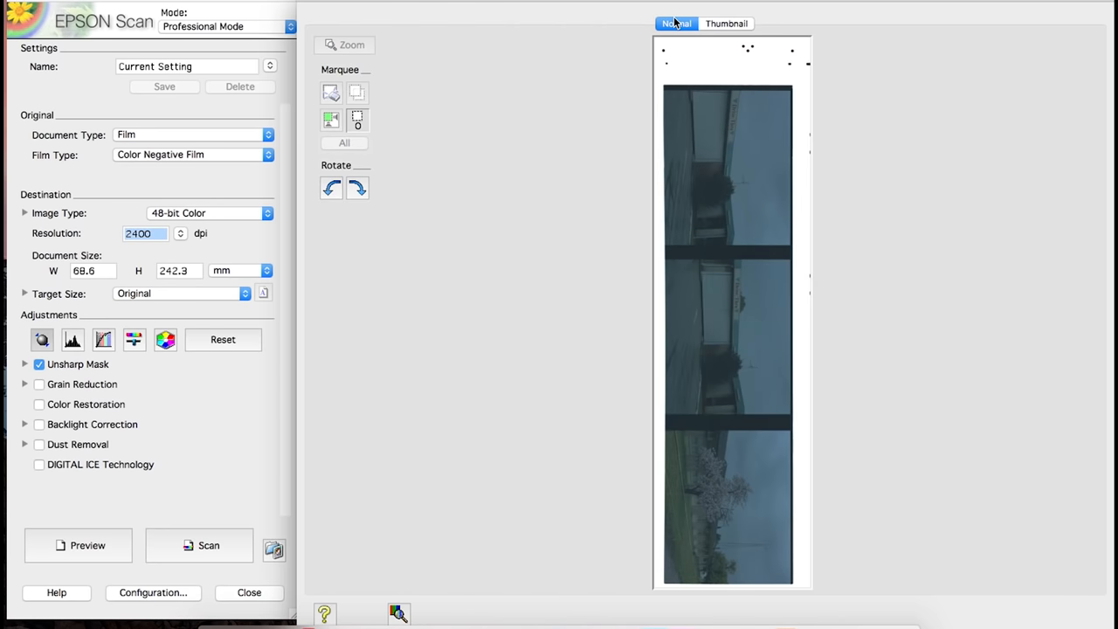
mouse_move(330, 192)
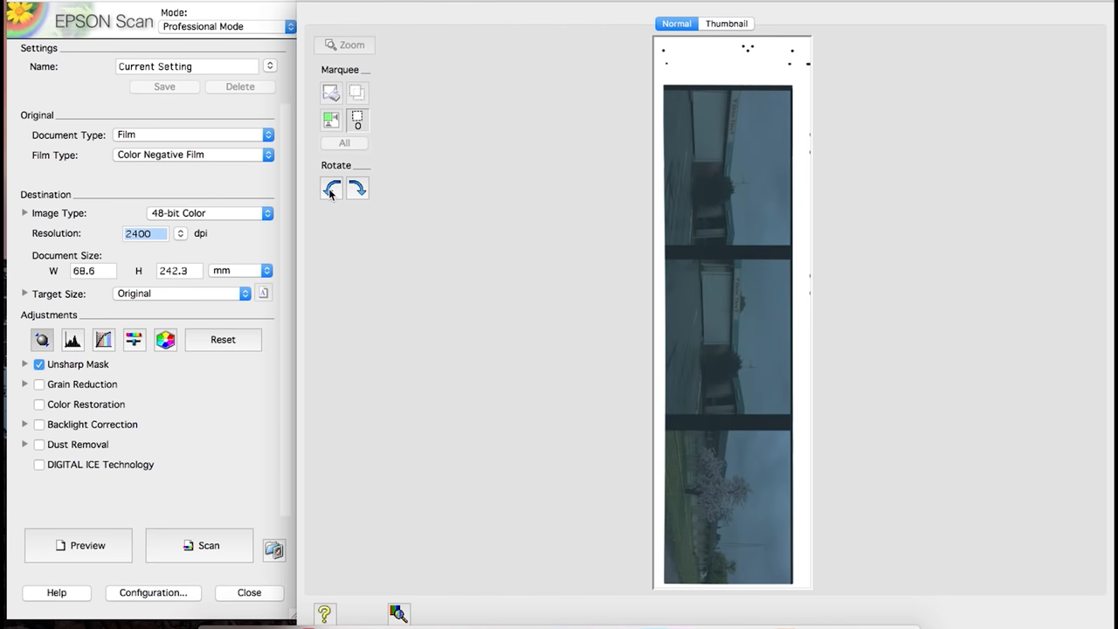
click(331, 189)
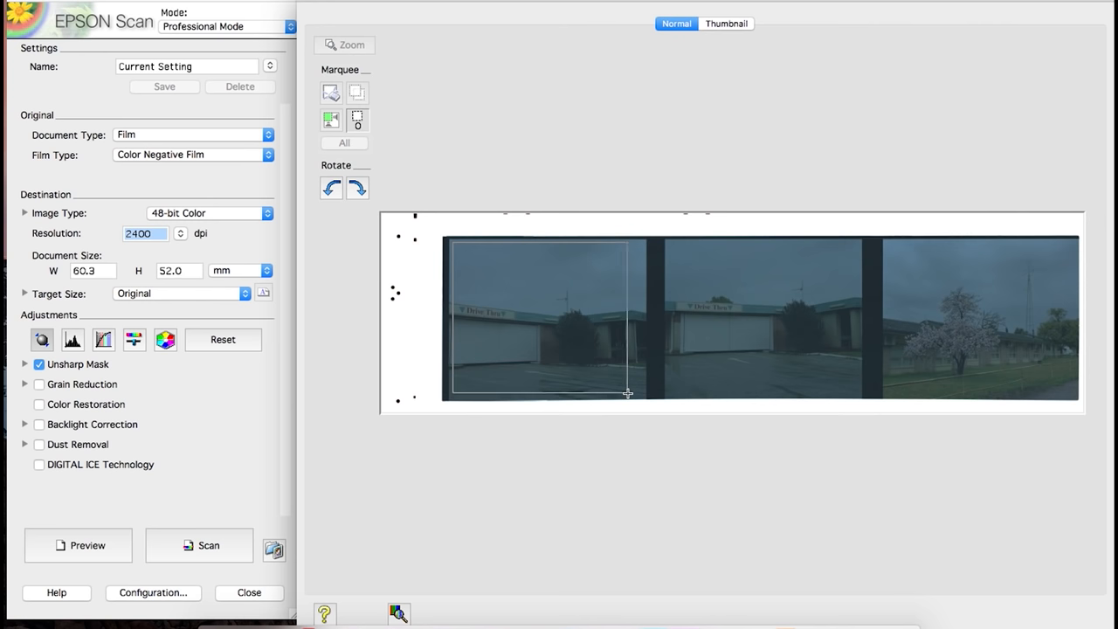
drag(627, 393, 643, 402)
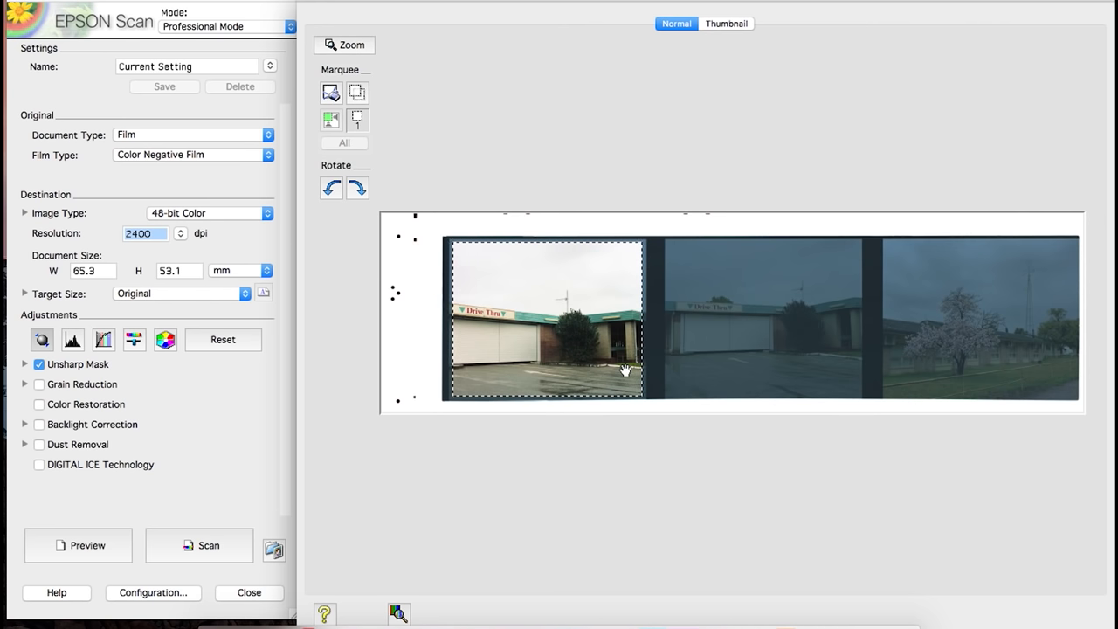
mouse_move(56, 299)
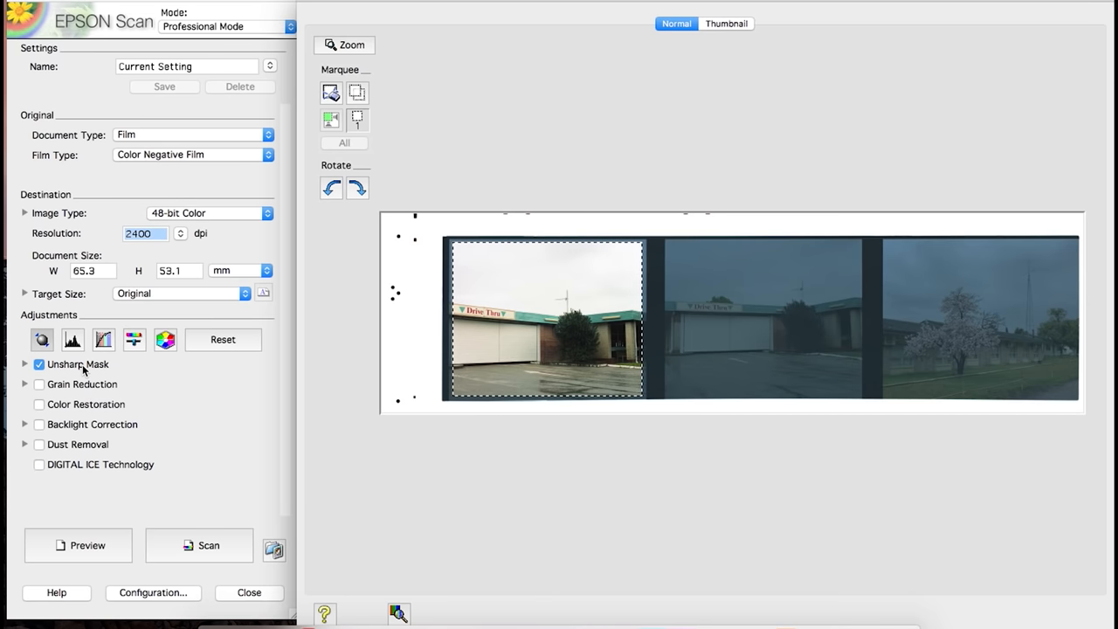
click(39, 365)
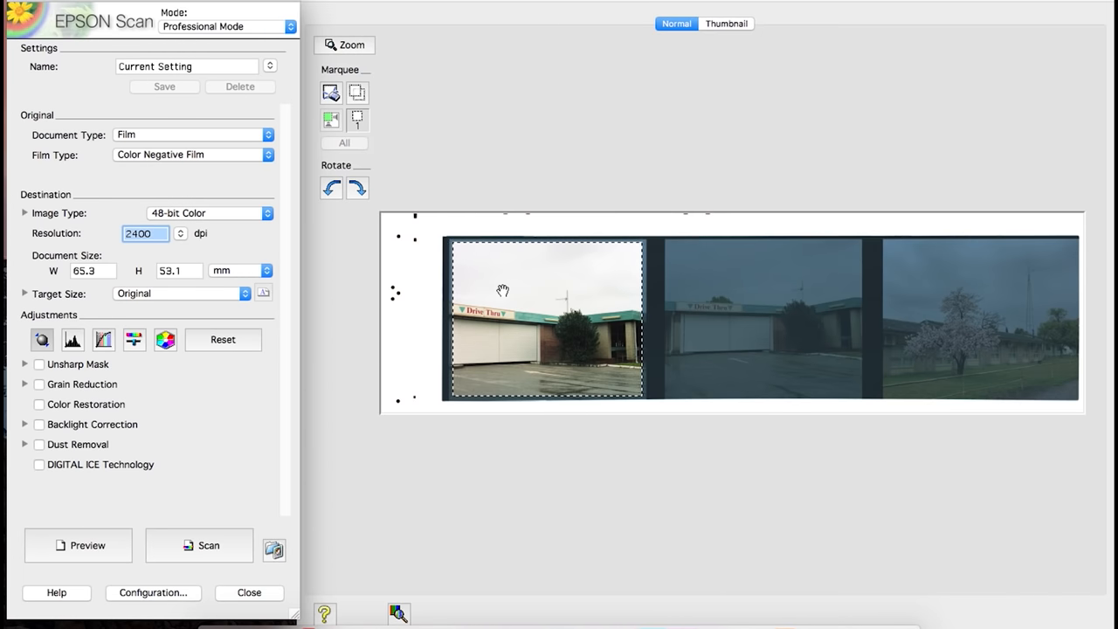
- In Histogram Adjustment set the first frame's white input to 162 and black input to 70
click(73, 339)
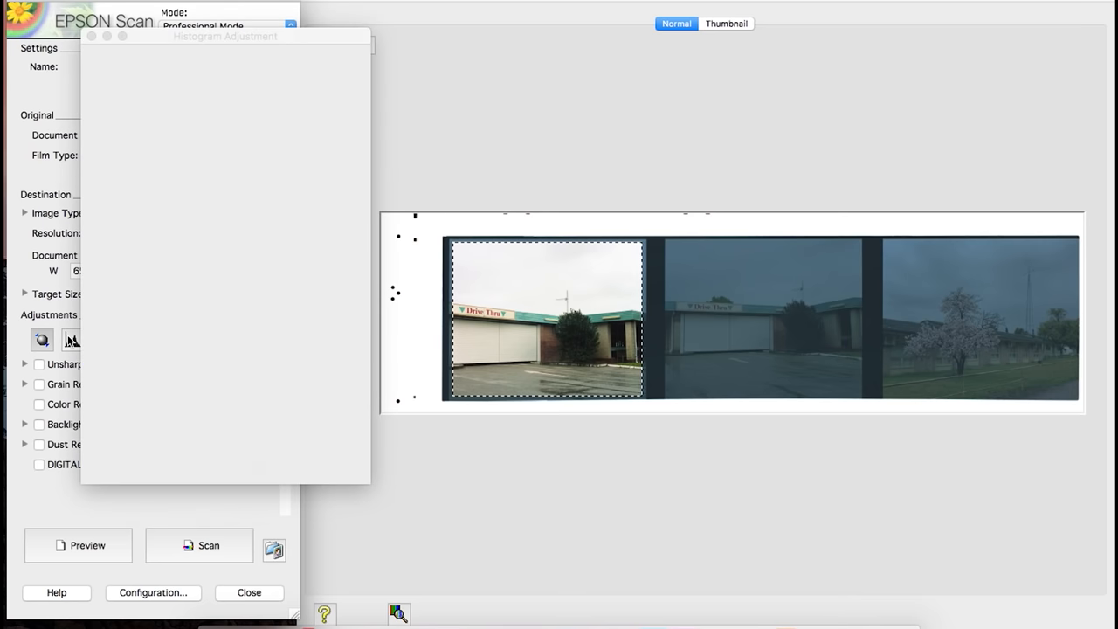
click(42, 339)
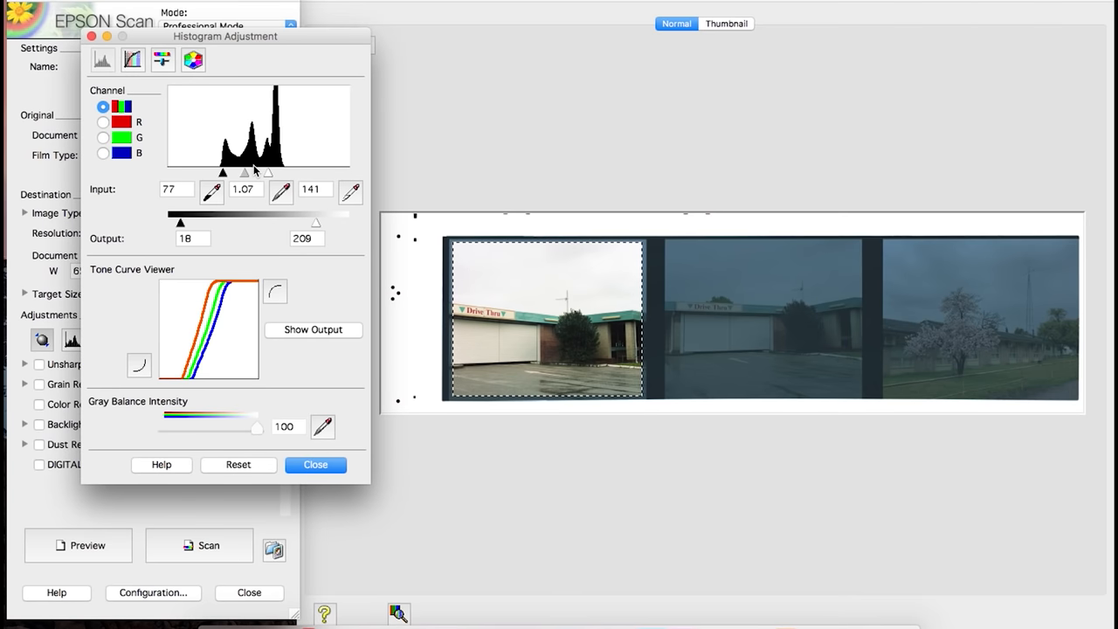
mouse_move(290, 95)
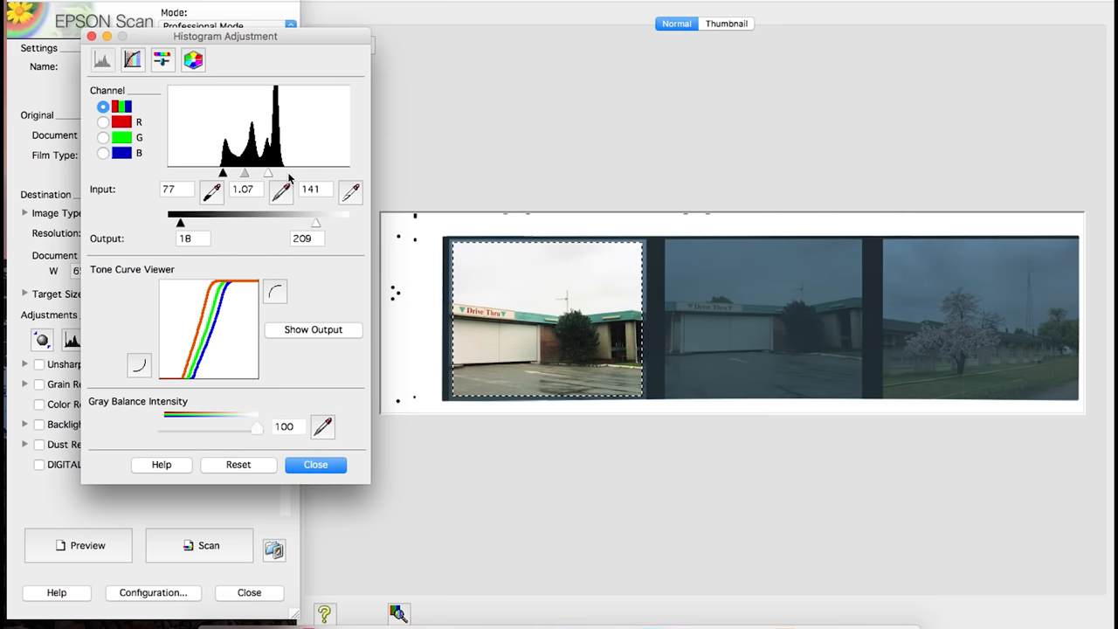
mouse_move(225, 180)
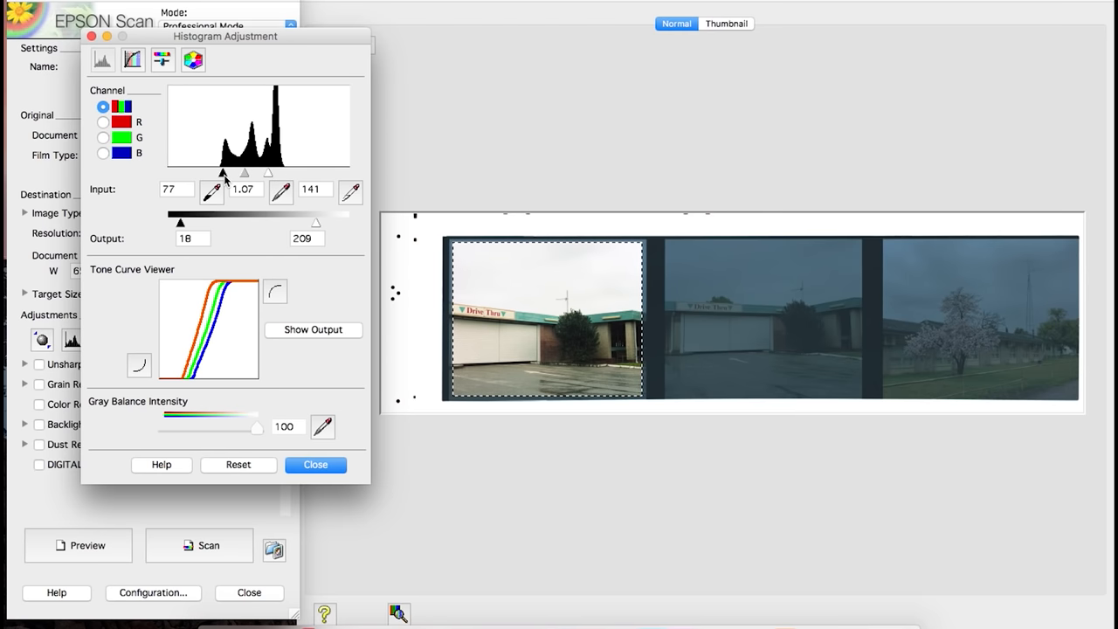
drag(269, 173, 278, 173)
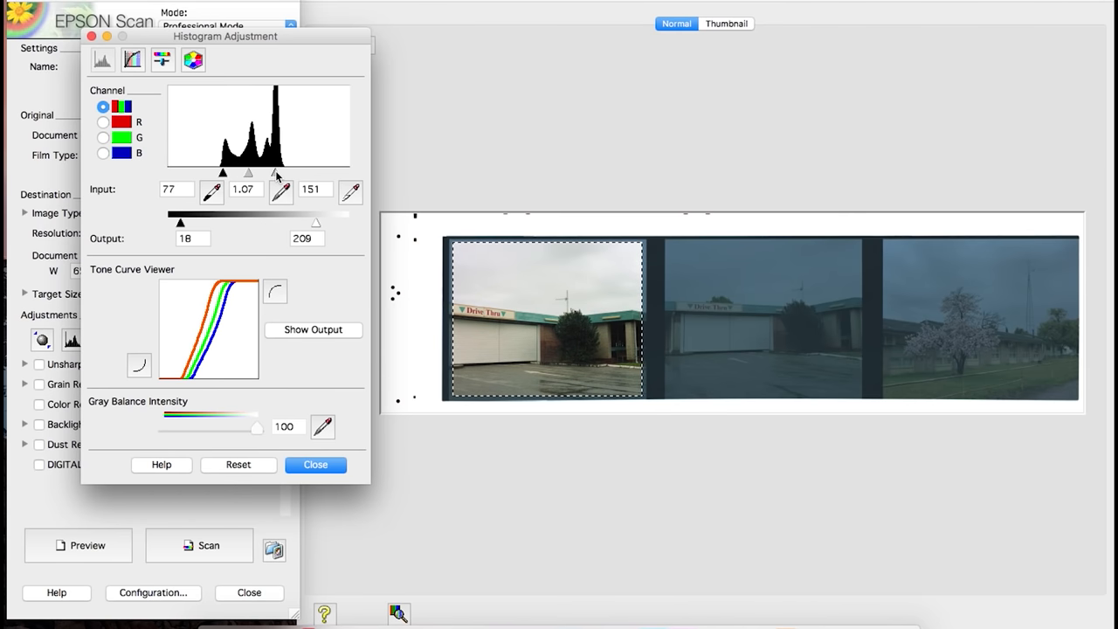
drag(273, 172, 283, 173)
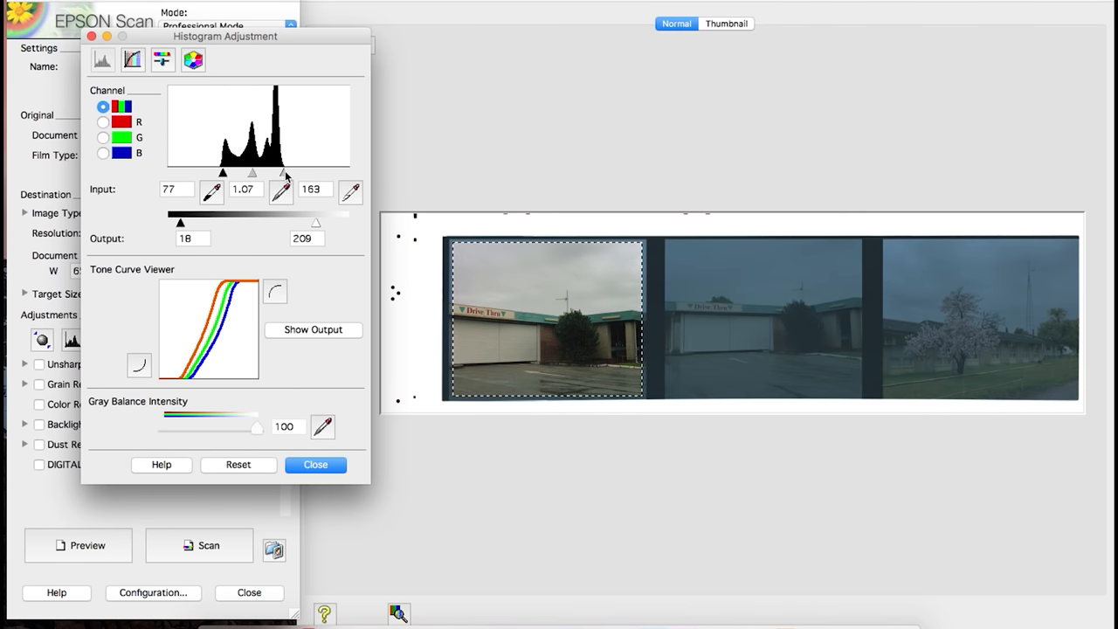
drag(288, 173, 283, 173)
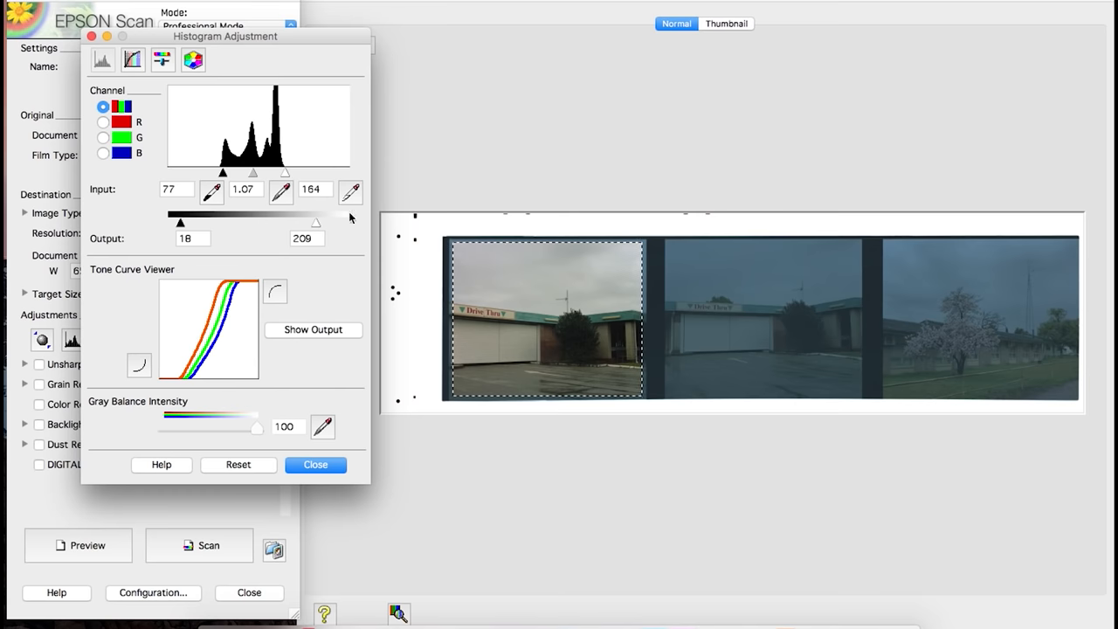
mouse_move(505, 294)
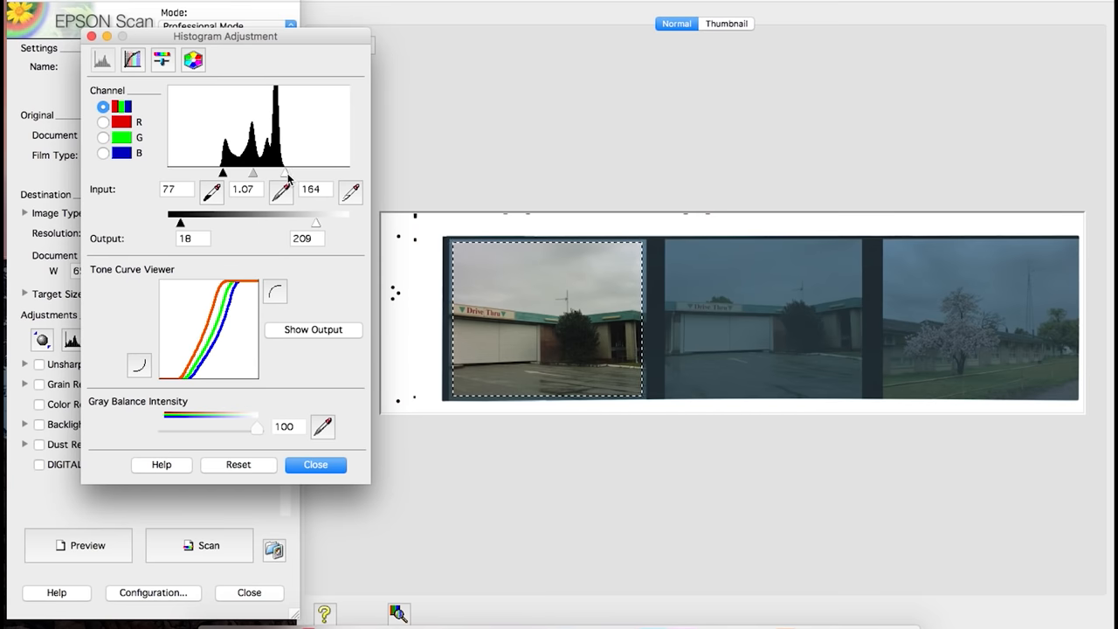
drag(288, 173, 276, 173)
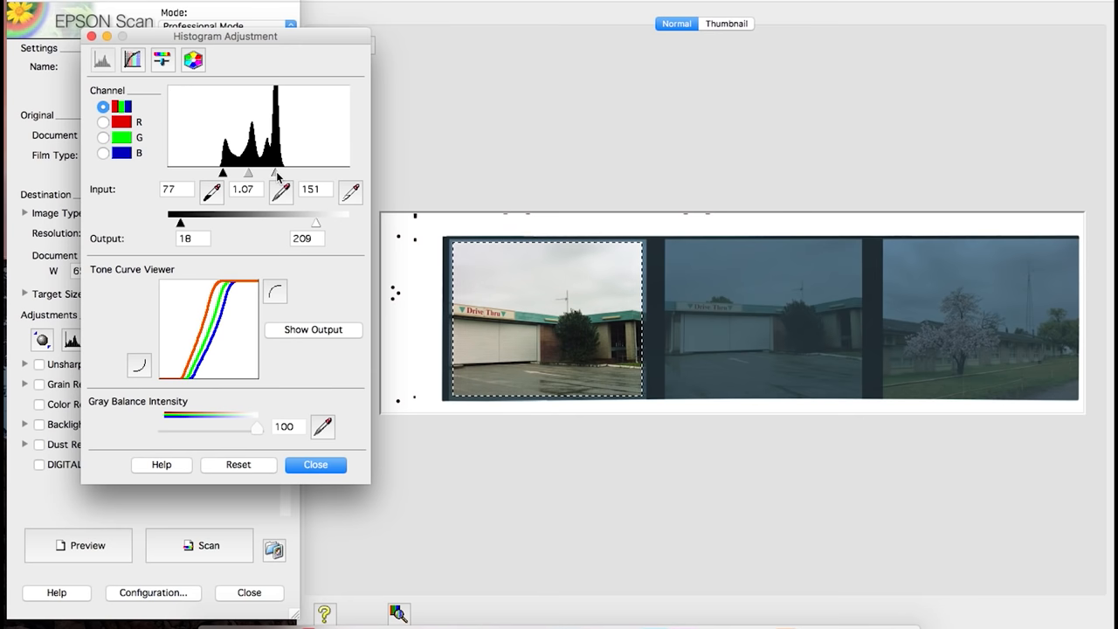
drag(271, 173, 283, 173)
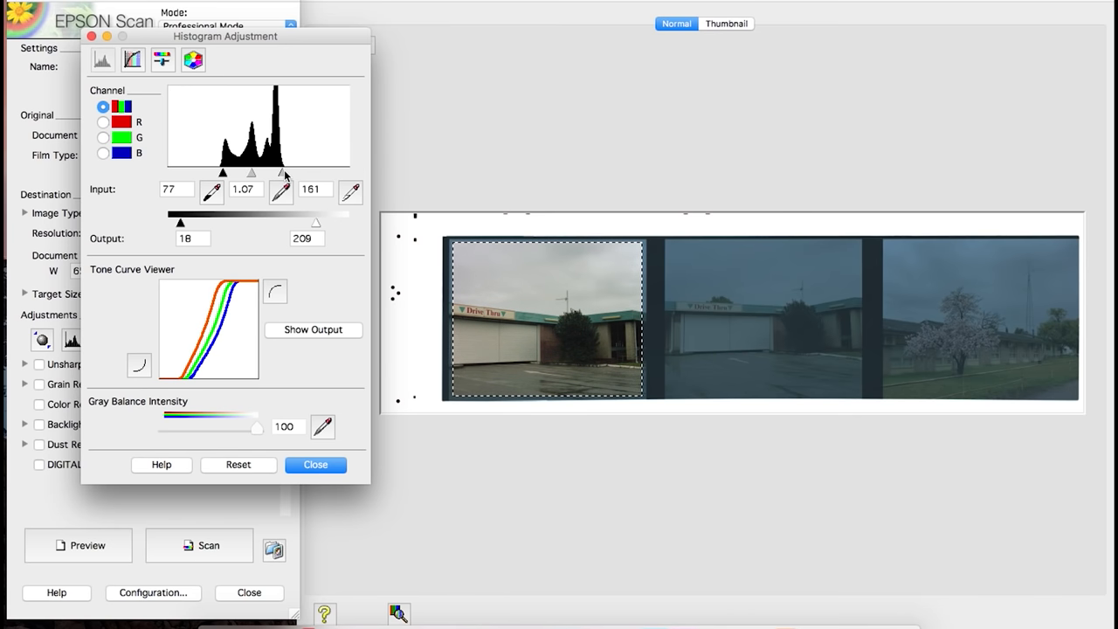
drag(283, 173, 283, 172)
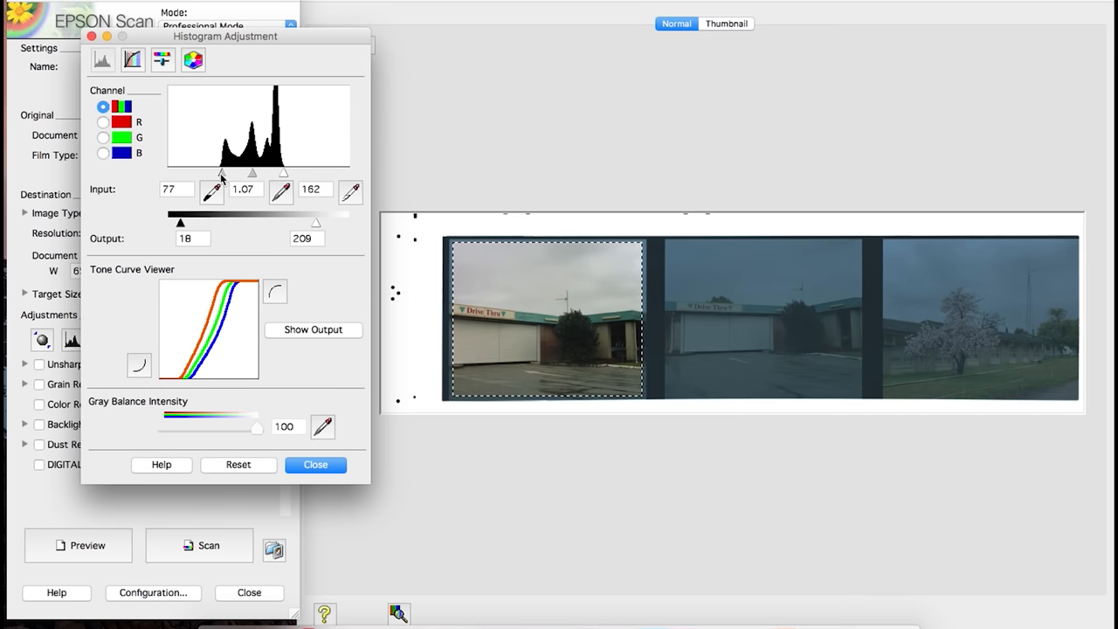
drag(220, 173, 217, 173)
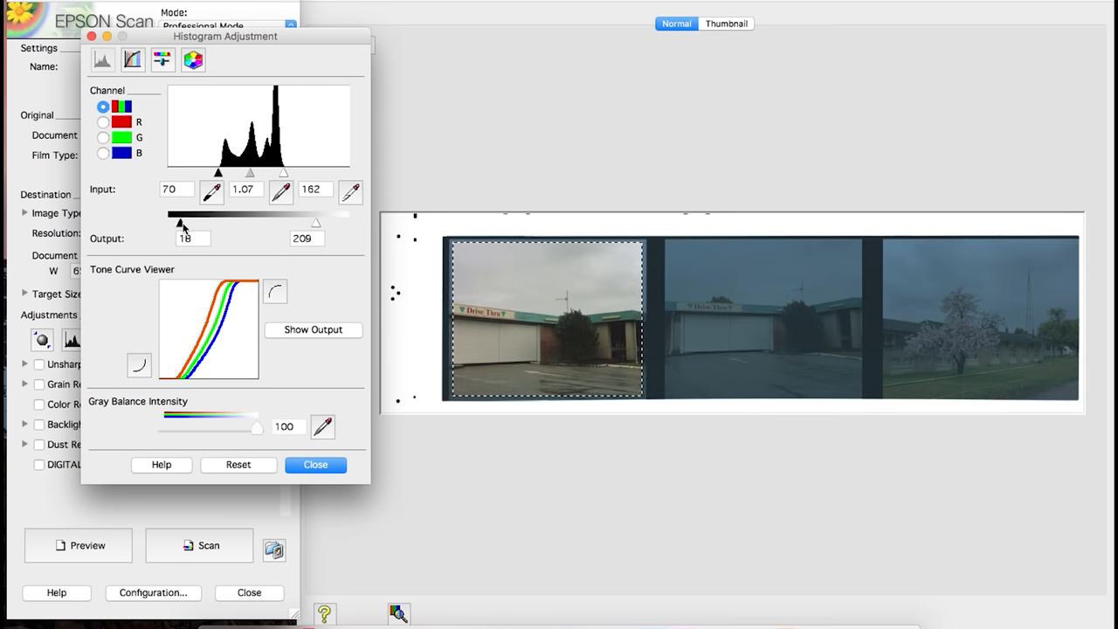
- Stretch the output levels to 0–255 and brighten the midtones to gamma 1.10
drag(179, 223, 167, 224)
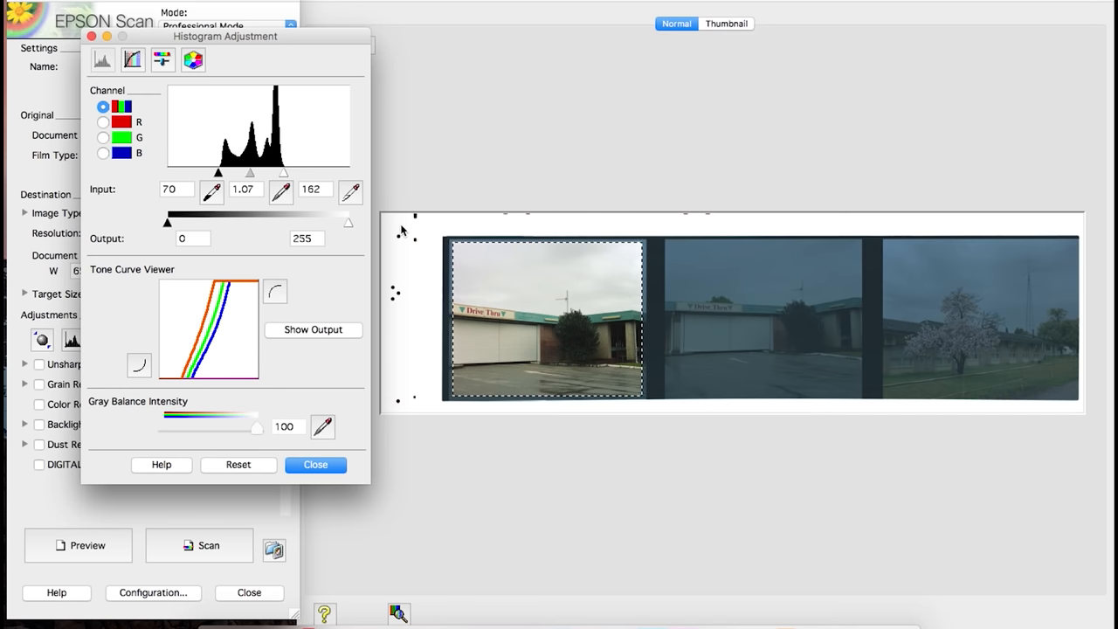
mouse_move(480, 262)
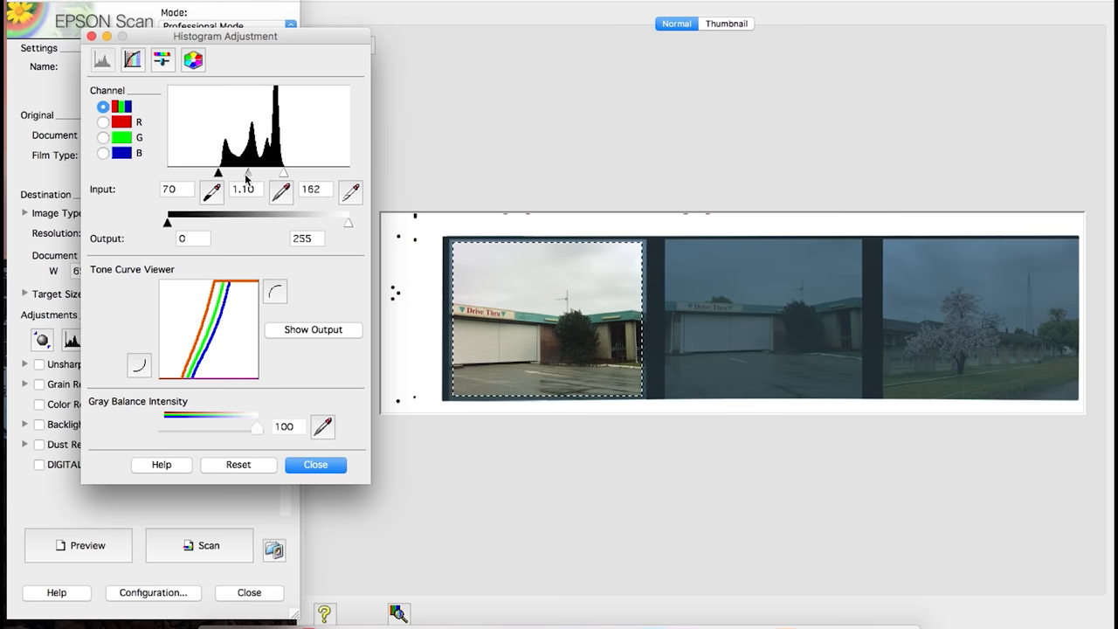
drag(248, 173, 245, 173)
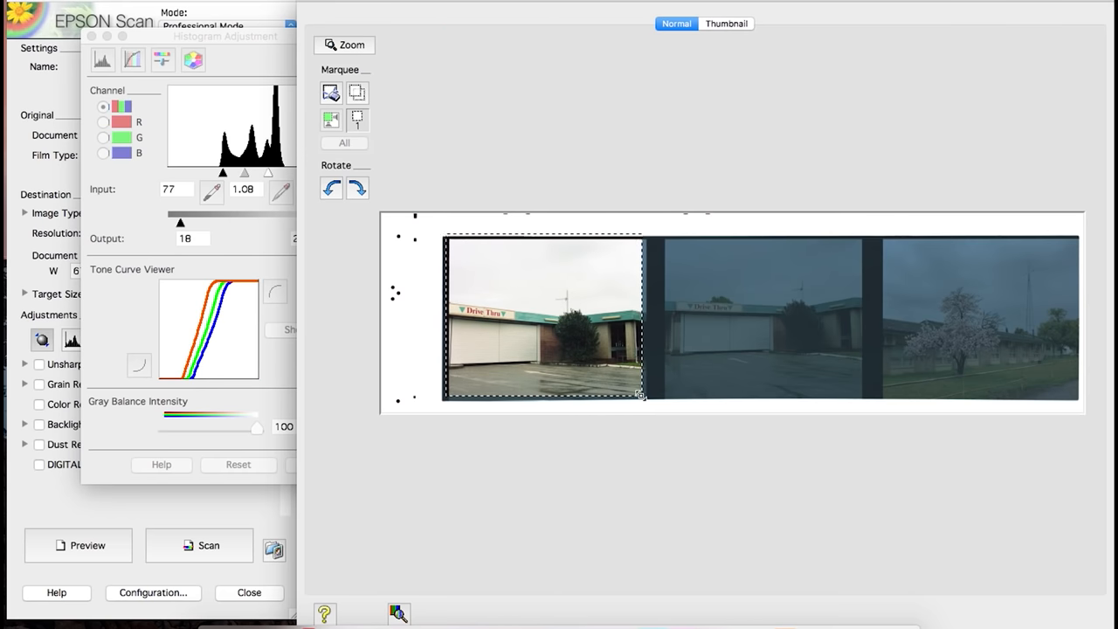
- Lower the first frame's white input level to 160 and return to the main scan window
drag(641, 394, 653, 404)
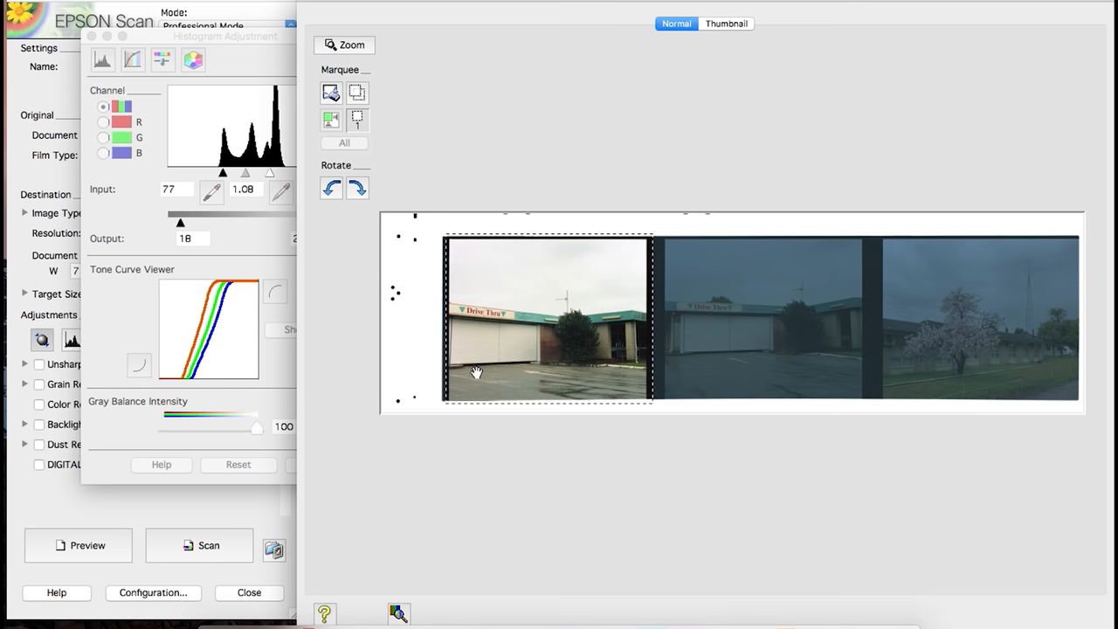
mouse_move(454, 306)
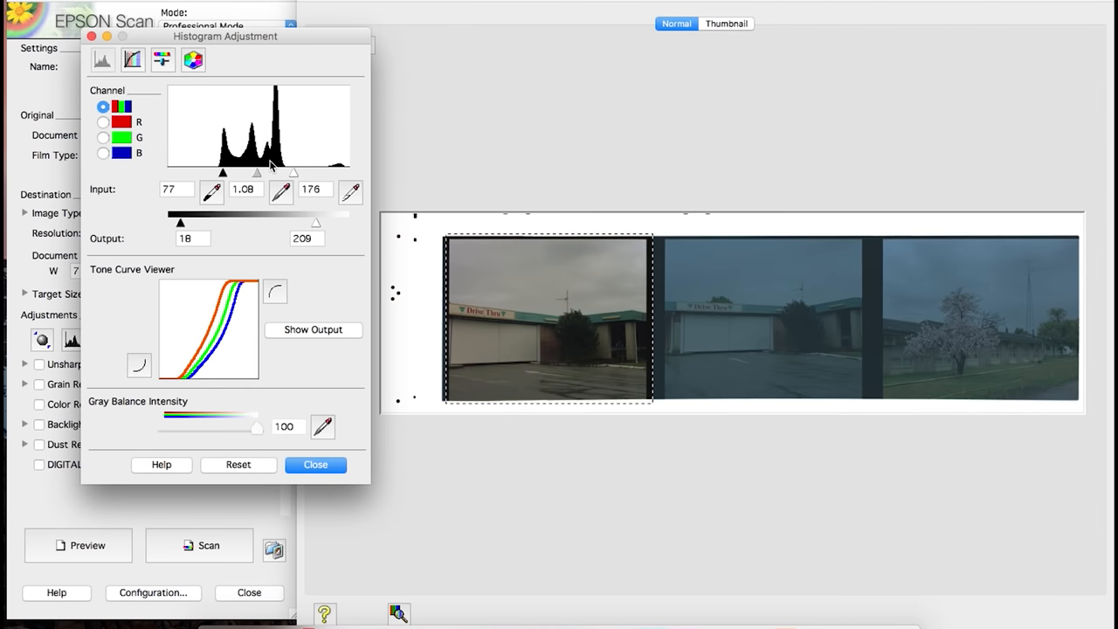
drag(293, 173, 280, 173)
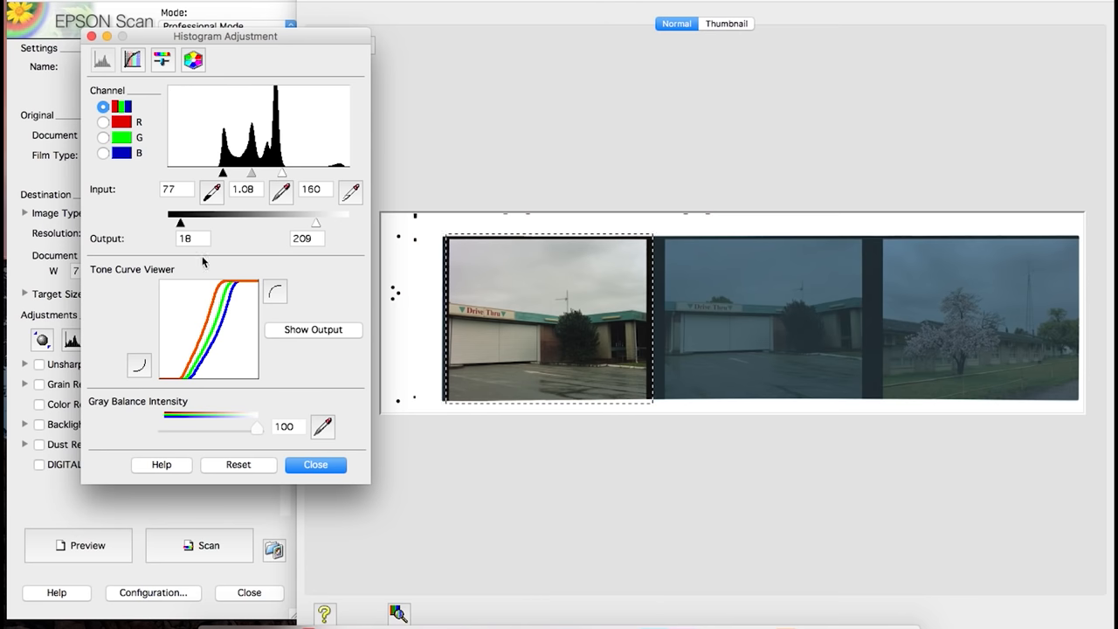
click(314, 464)
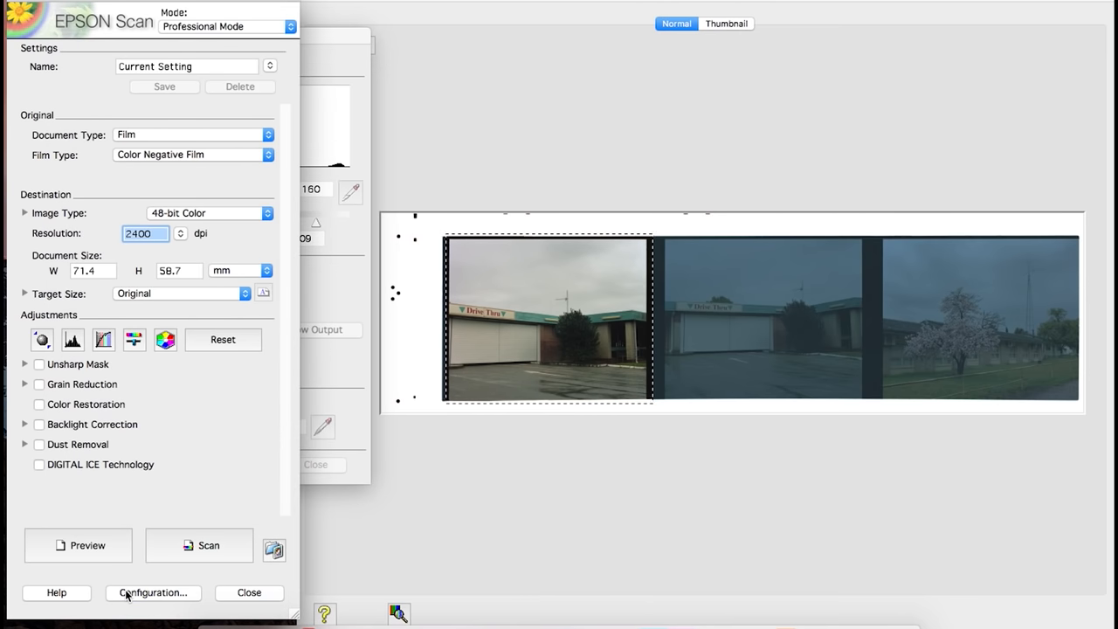
- Disable Continuous auto exposure in Configuration > Color and tighten the marquee to 62.4 × 51.2 mm
click(154, 592)
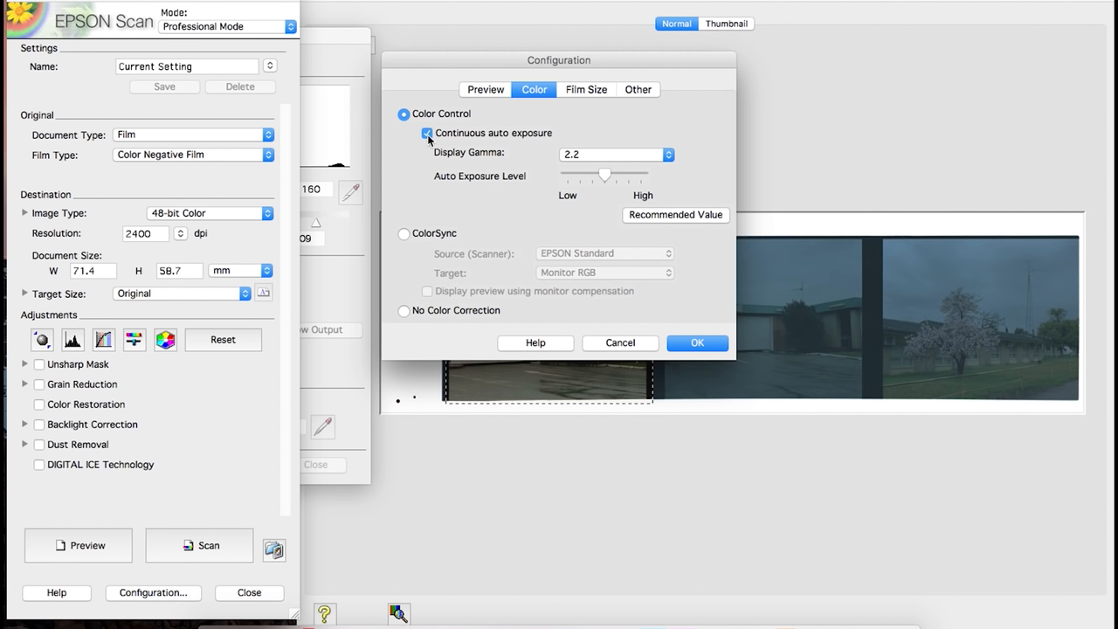
click(697, 342)
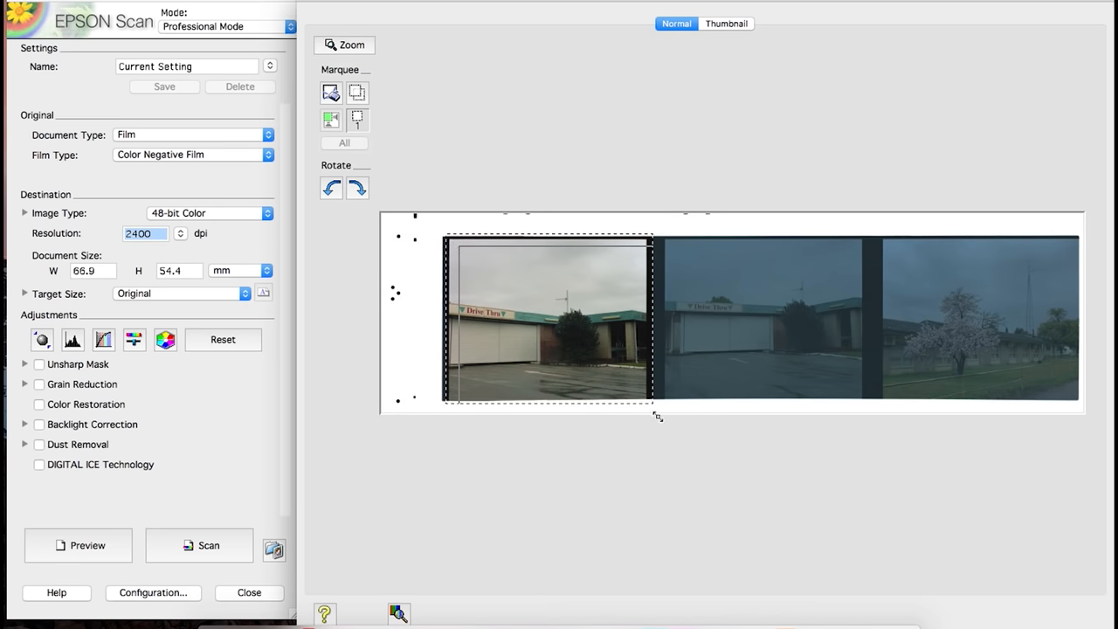
drag(656, 401, 638, 393)
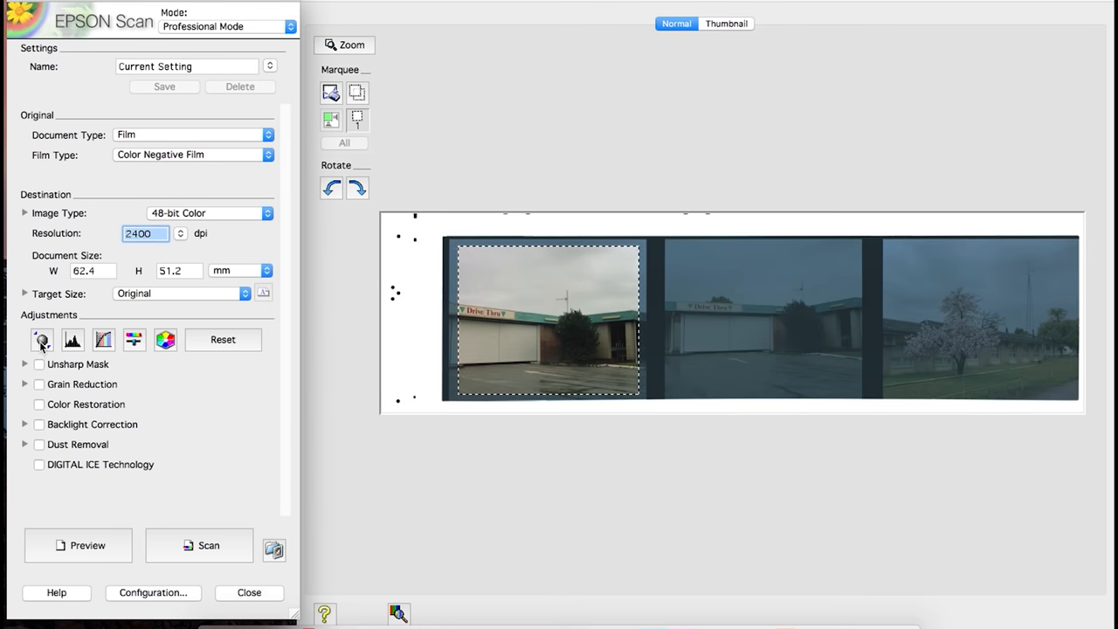
- Check the first frame's levels, then enlarge the marquee out to the frame's full border
click(42, 339)
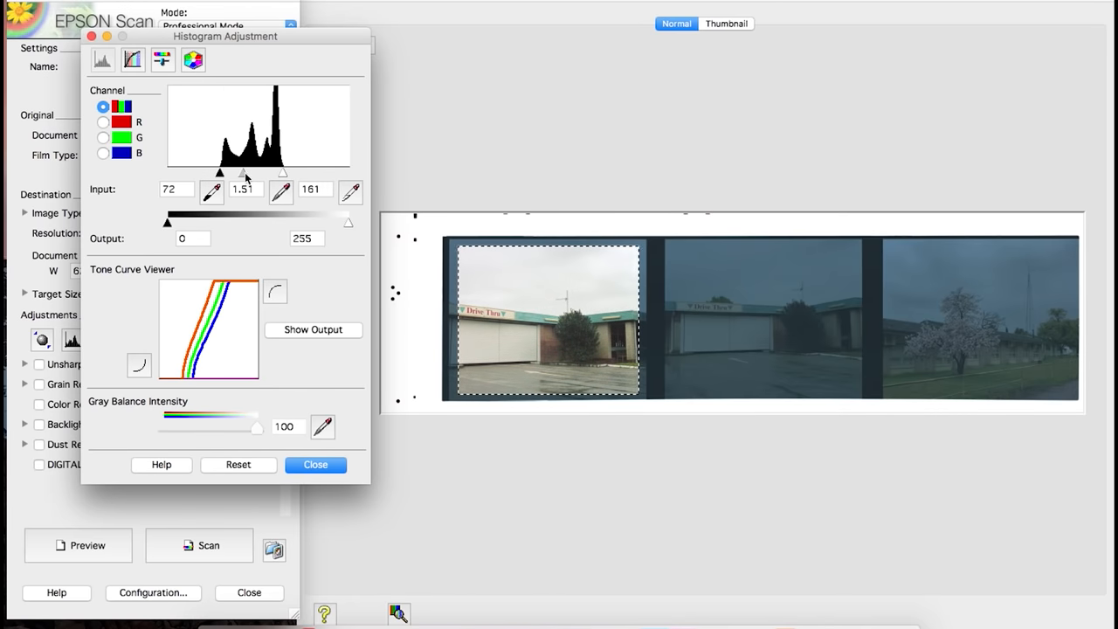
click(314, 464)
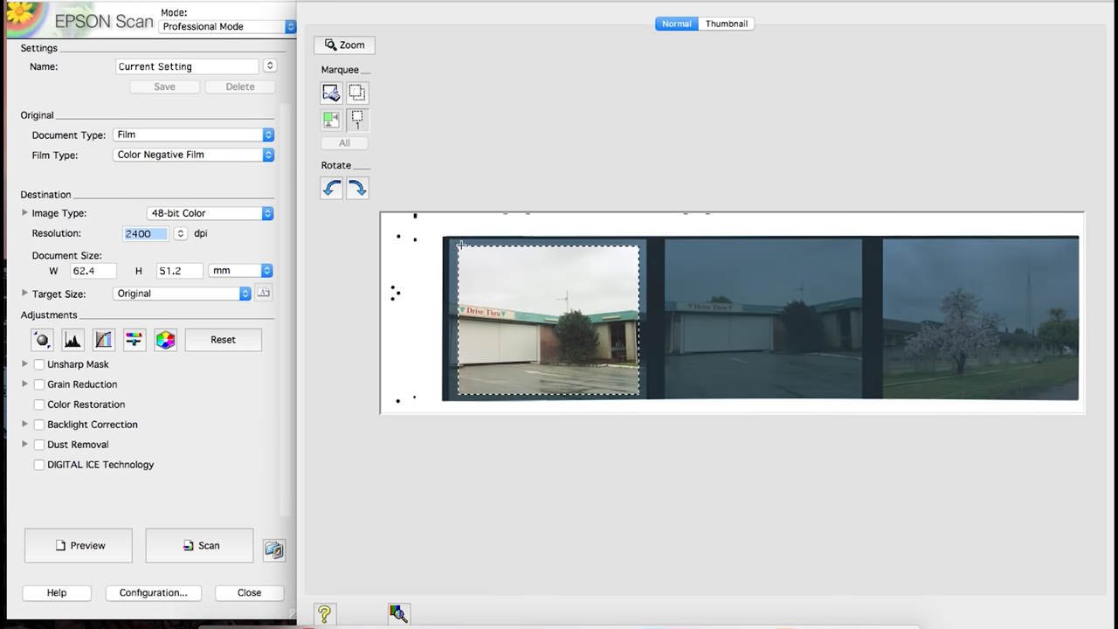
drag(637, 393, 629, 398)
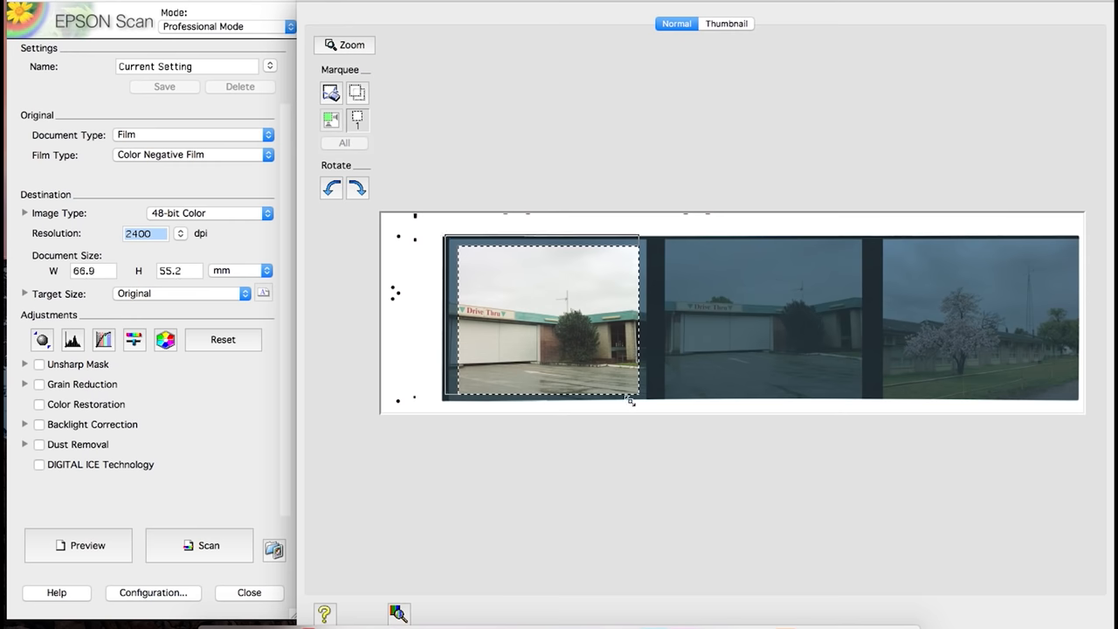
drag(629, 399, 648, 402)
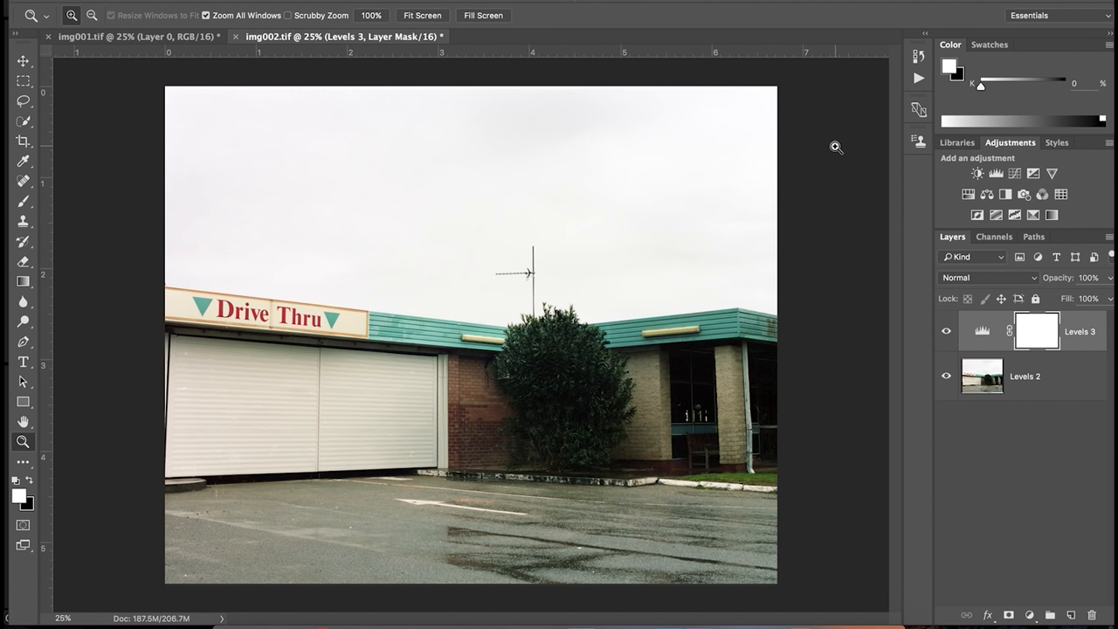
mouse_move(416, 192)
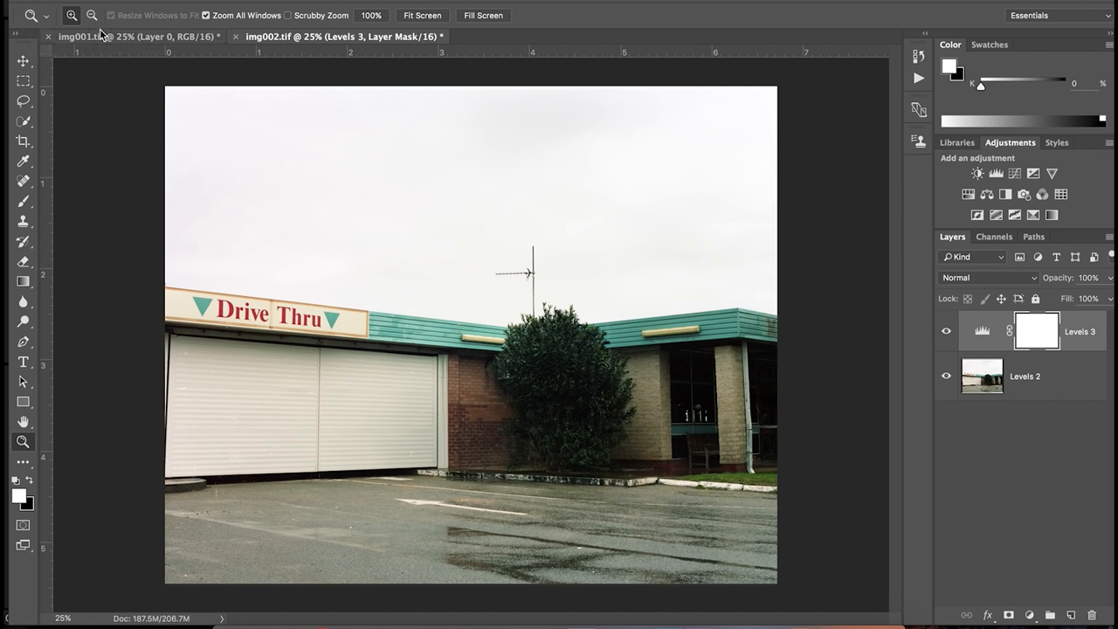
- Switch to the unedited img001.tif document
click(136, 35)
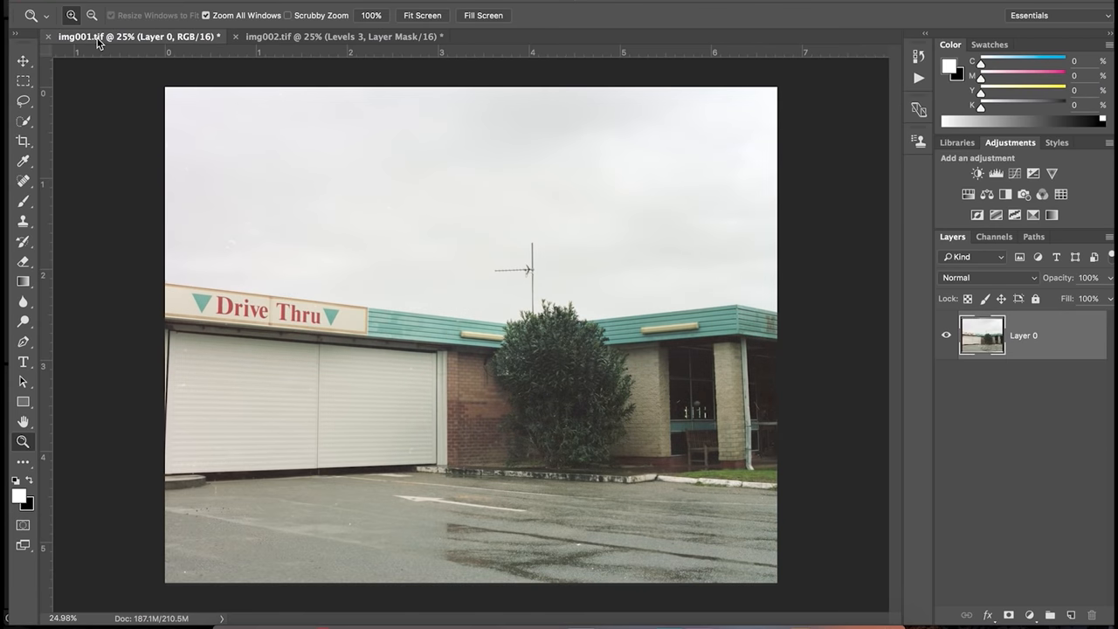
mouse_move(147, 364)
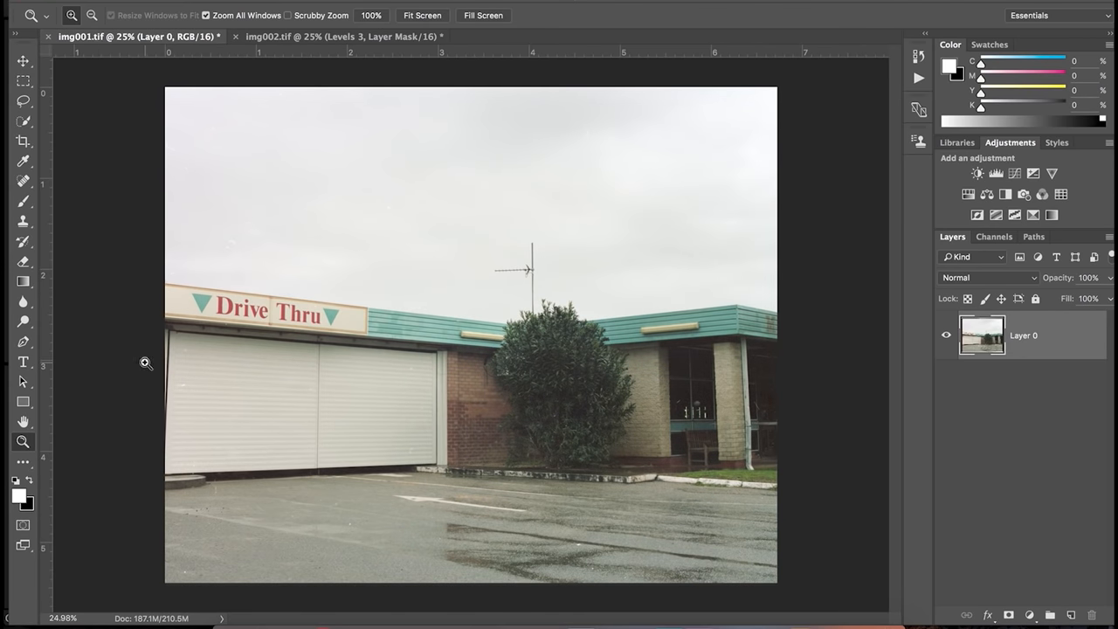
mouse_move(444, 486)
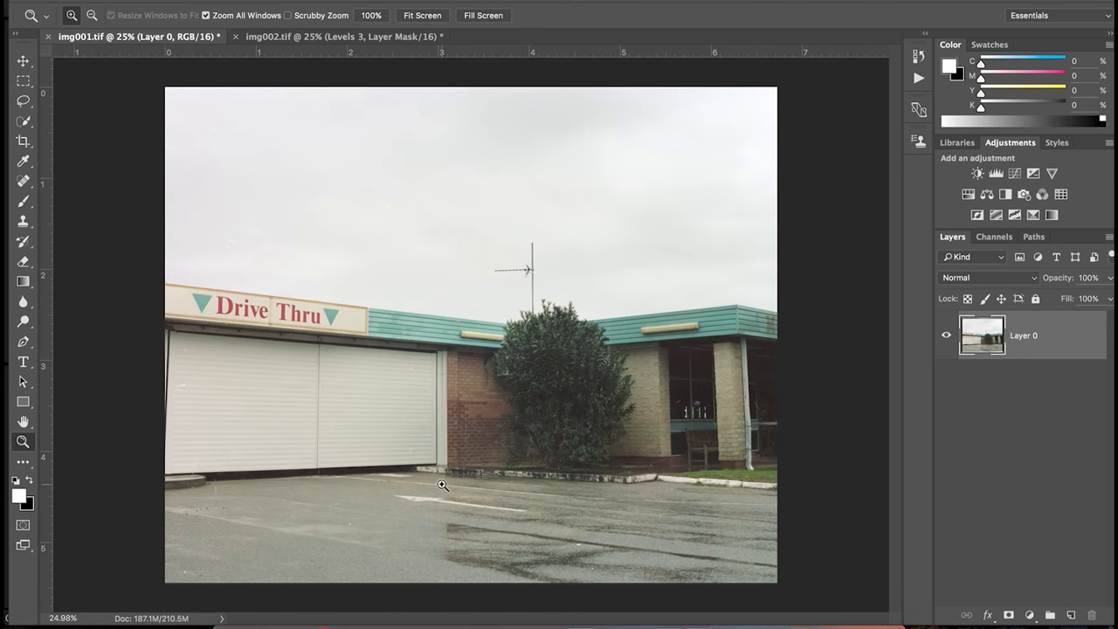
mouse_move(594, 429)
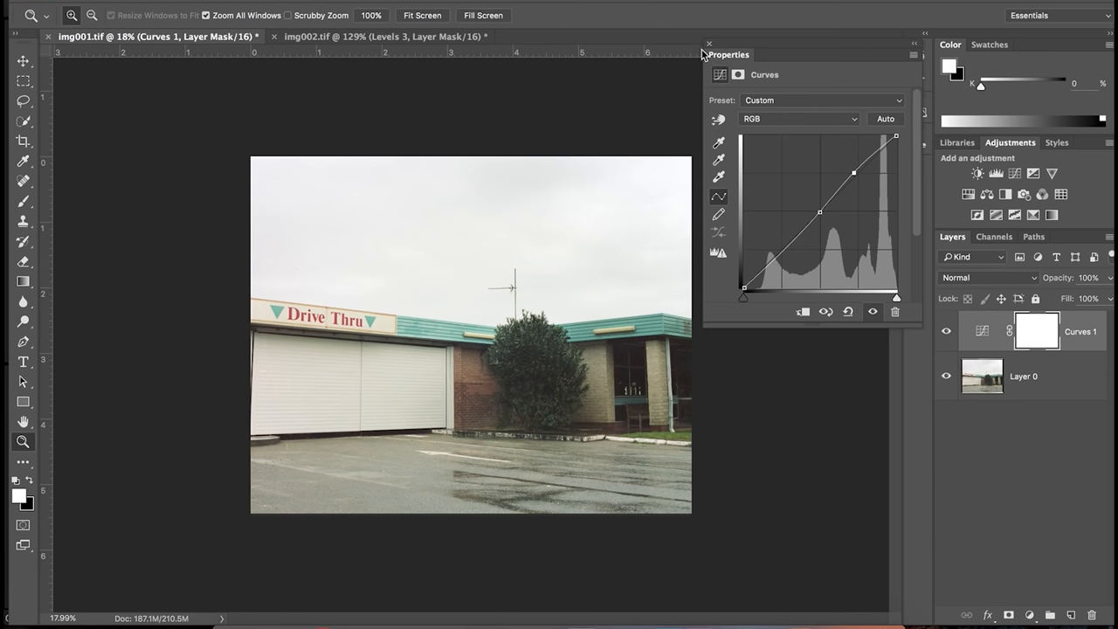
- Add a Curves adjustment layer reshaping the RGB tones of img001.tif
click(709, 43)
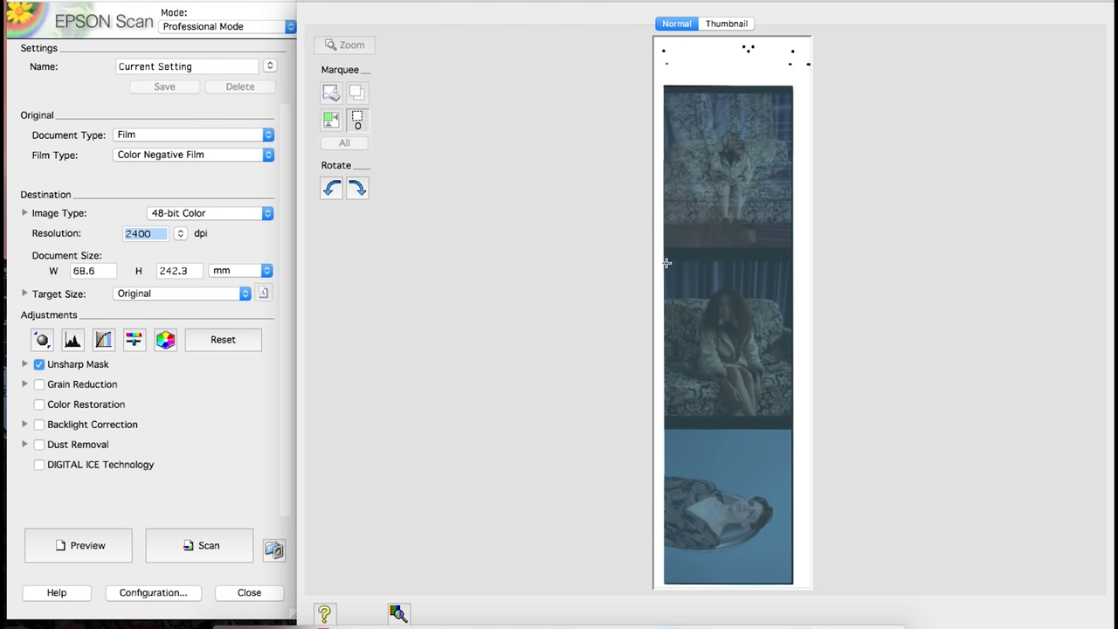
- Marquee the middle portrait frame, disable Unsharp Mask, auto-expose it and open its histogram levels
drag(667, 262, 786, 412)
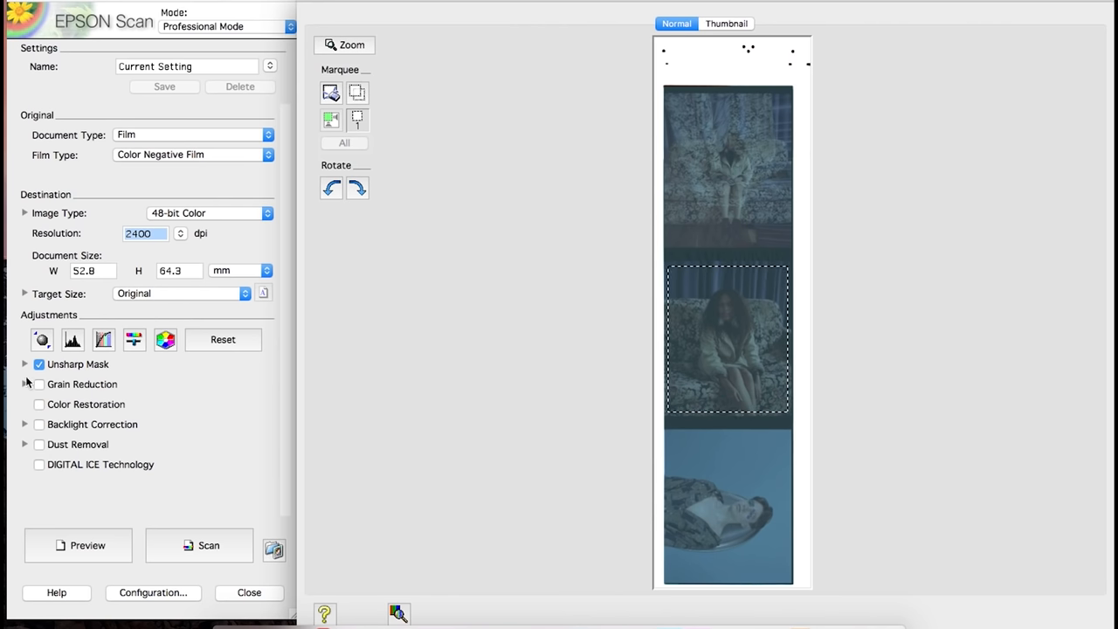
click(39, 365)
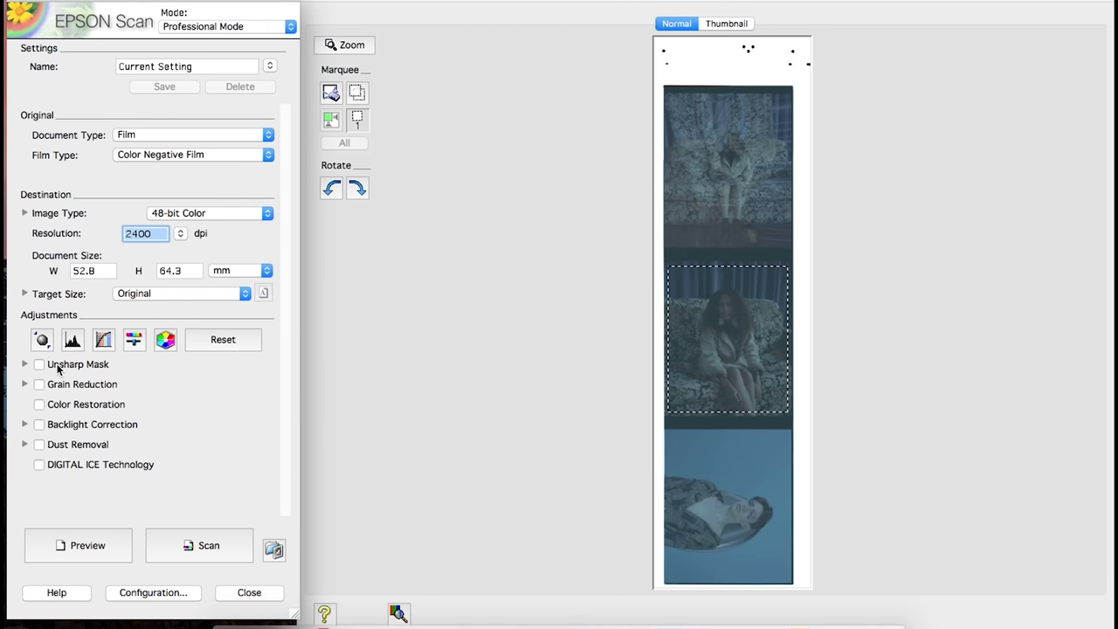
click(42, 339)
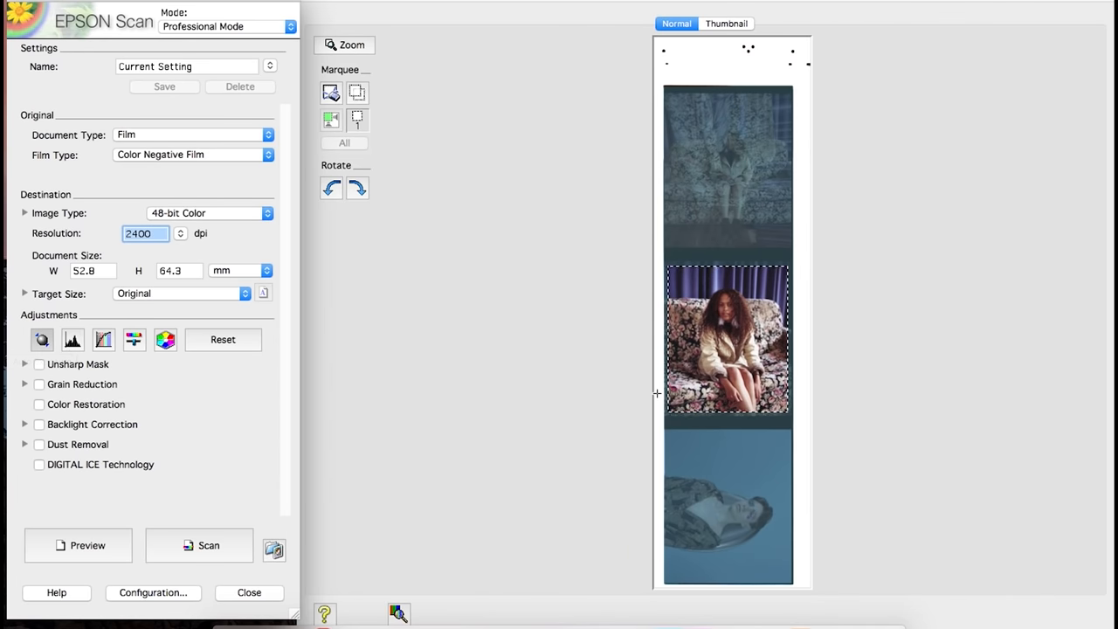
click(73, 339)
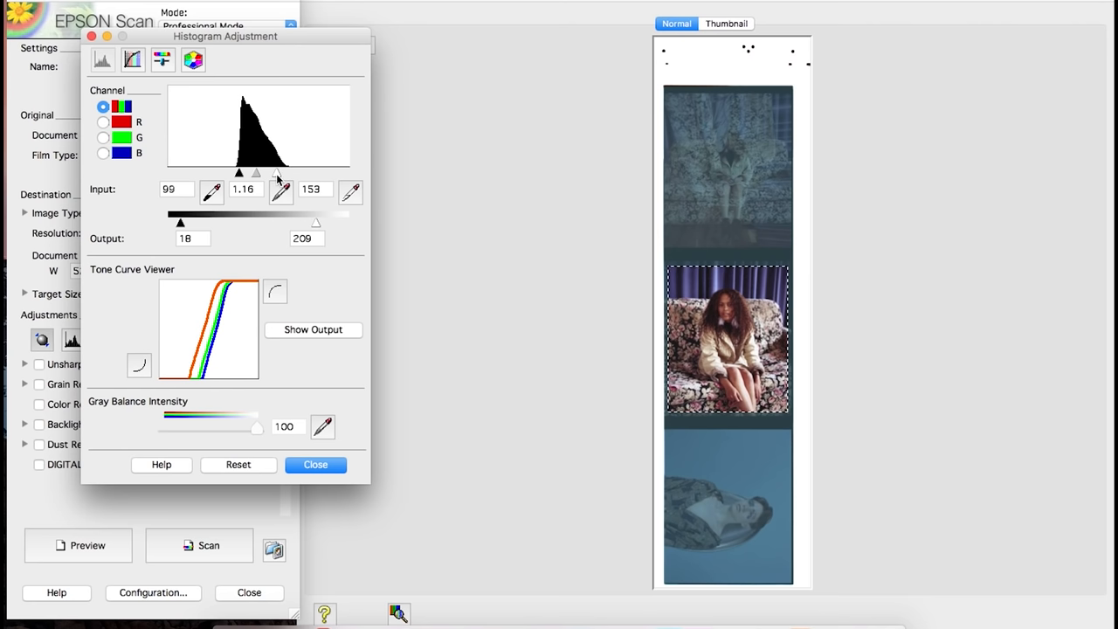
- Set the middle frame's input levels to black 92, gamma 1.16 and white 167
drag(281, 173, 292, 173)
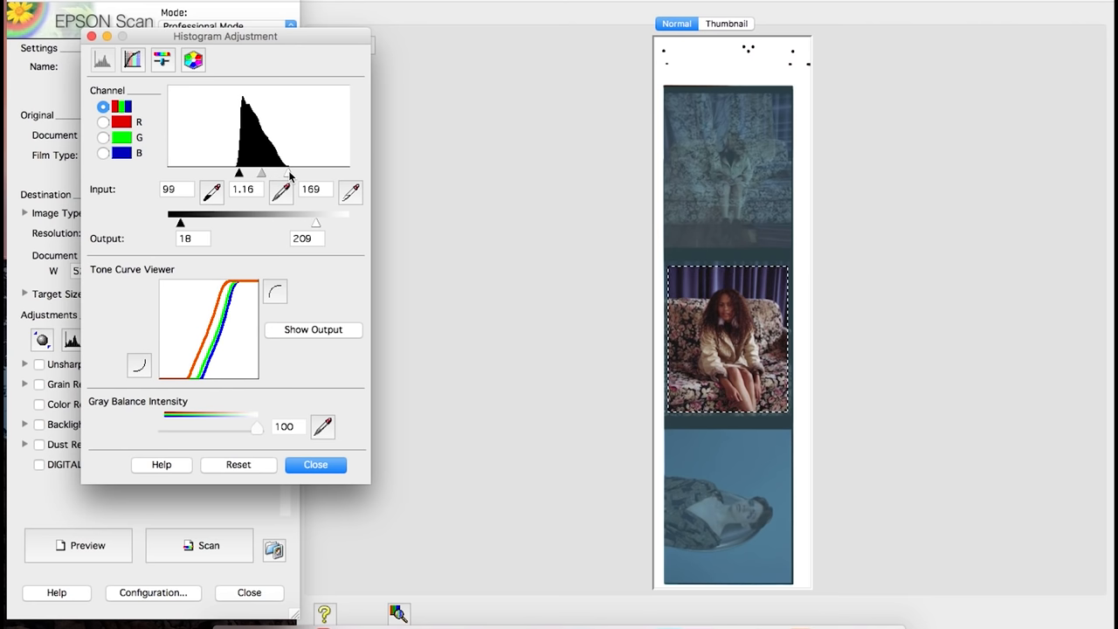
drag(290, 173, 279, 173)
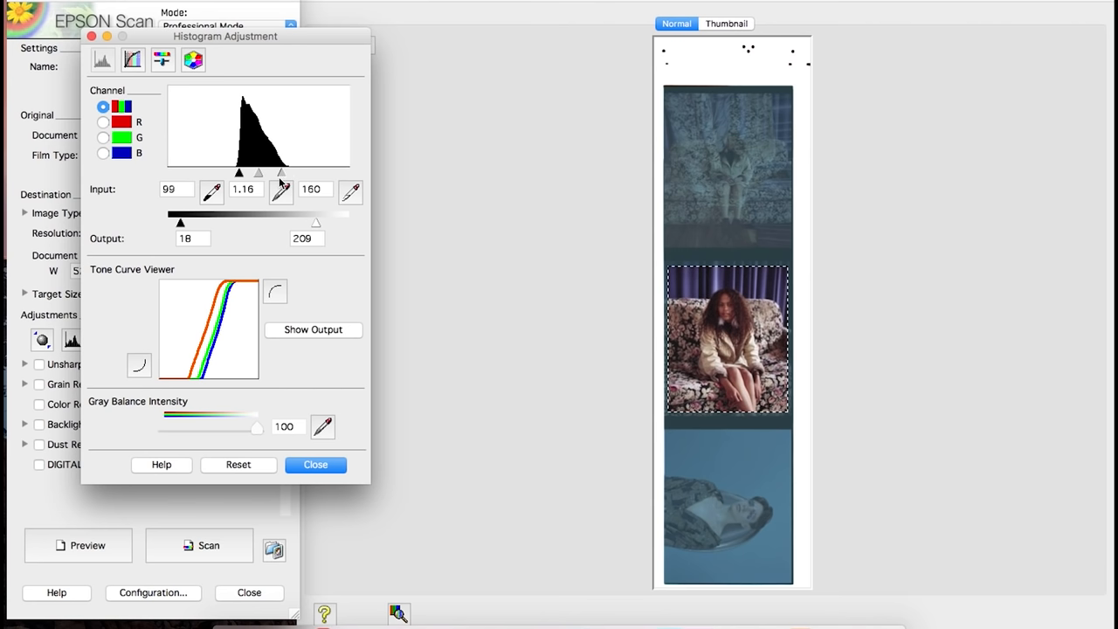
drag(280, 173, 286, 173)
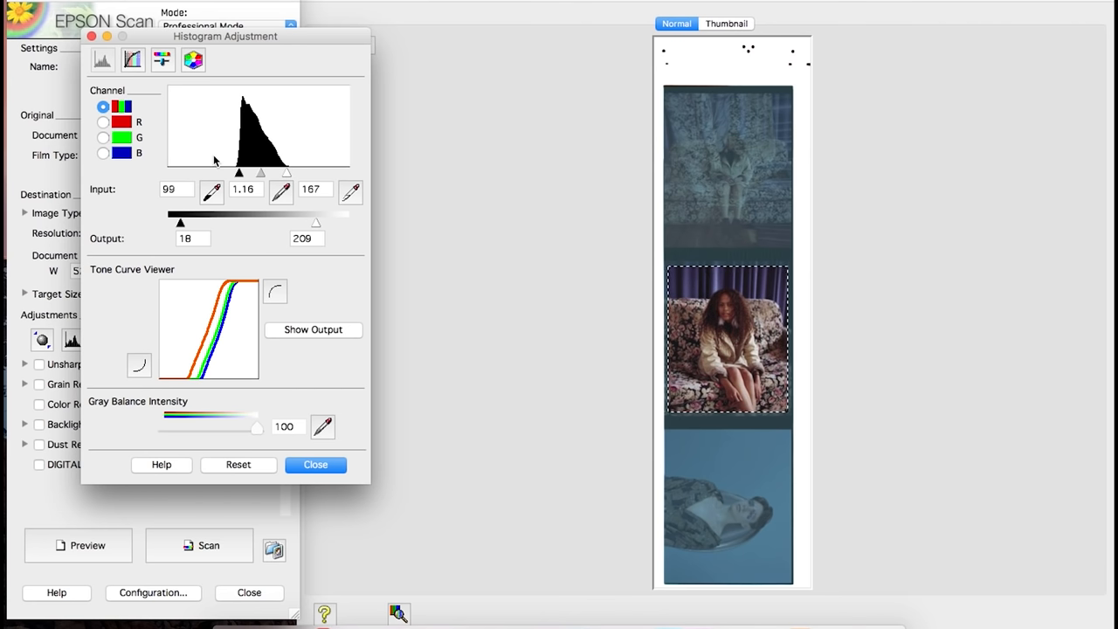
drag(238, 173, 231, 173)
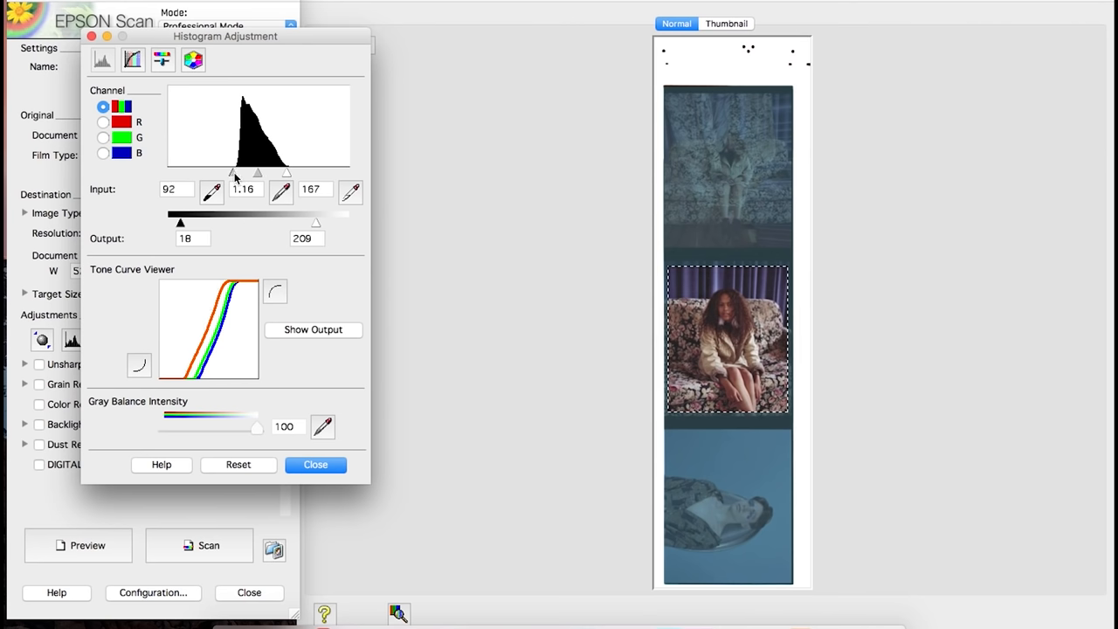
drag(316, 221, 346, 221)
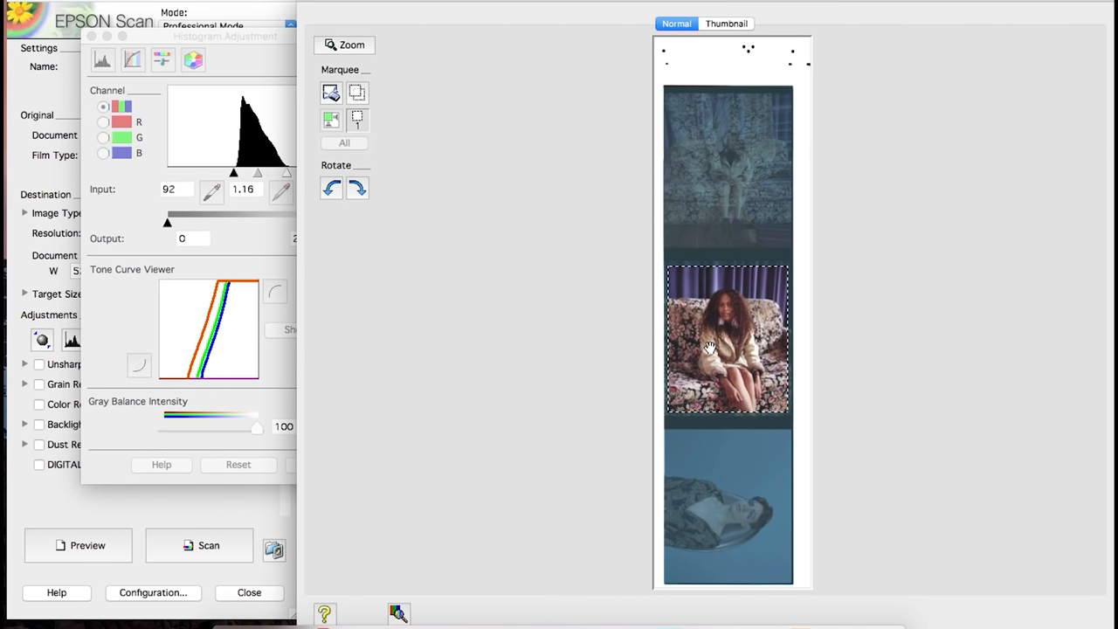
mouse_move(99, 339)
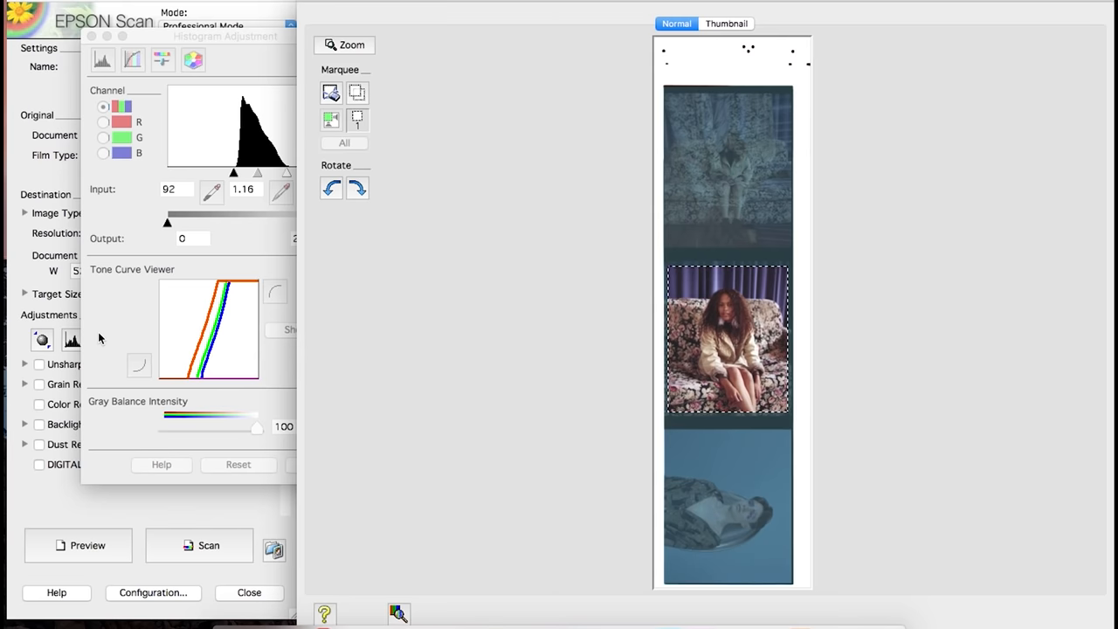
- In Tone Correction, lift the green channel curve and pull the red channel curve down
click(133, 59)
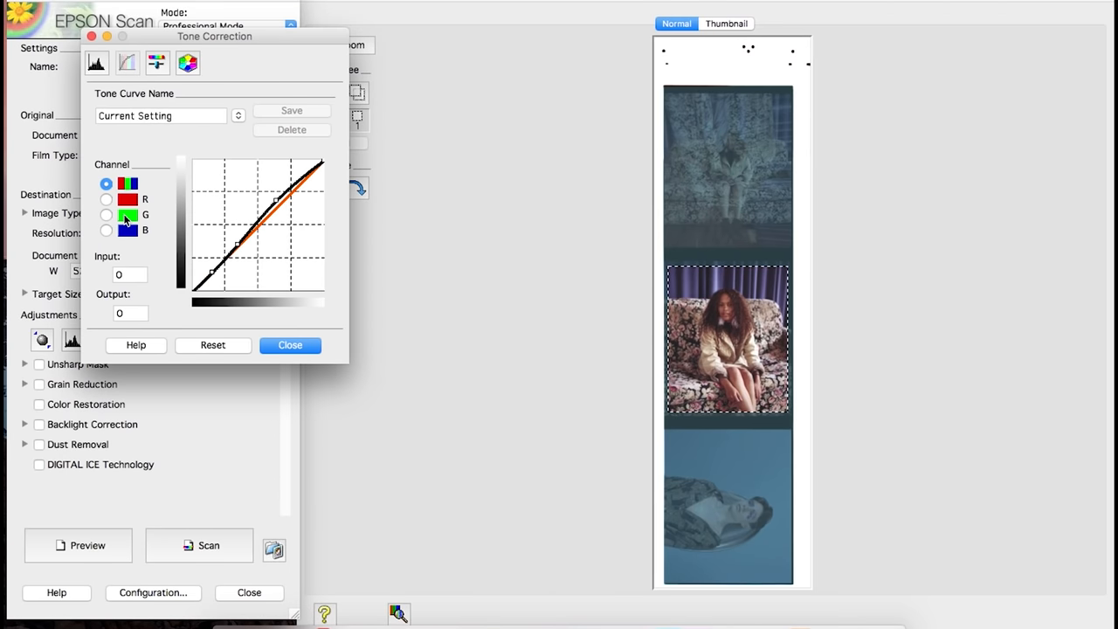
click(105, 213)
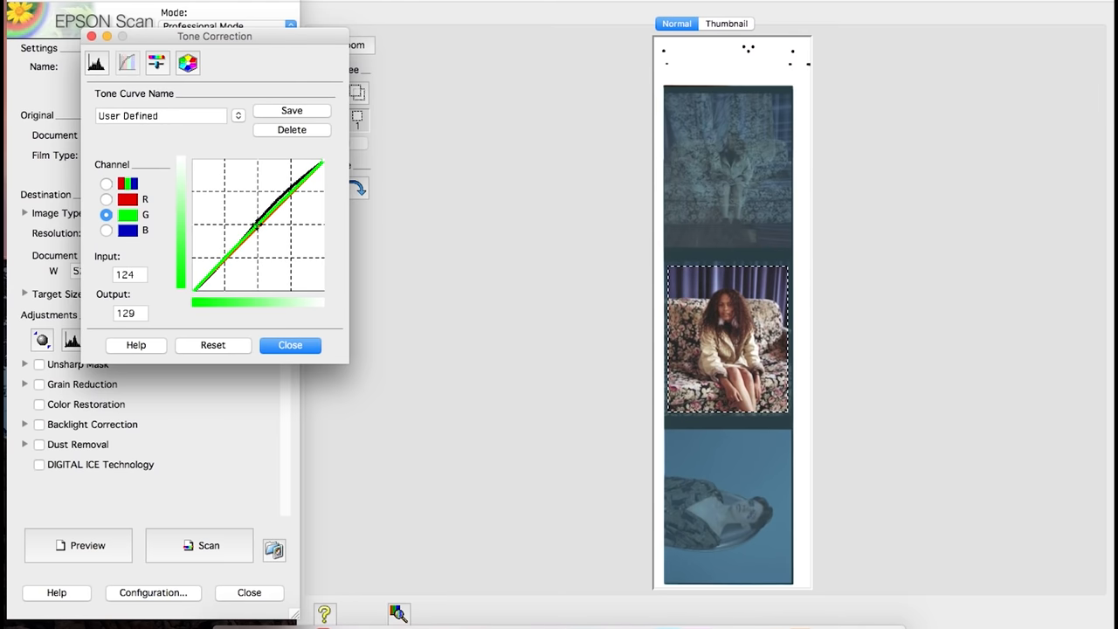
click(105, 199)
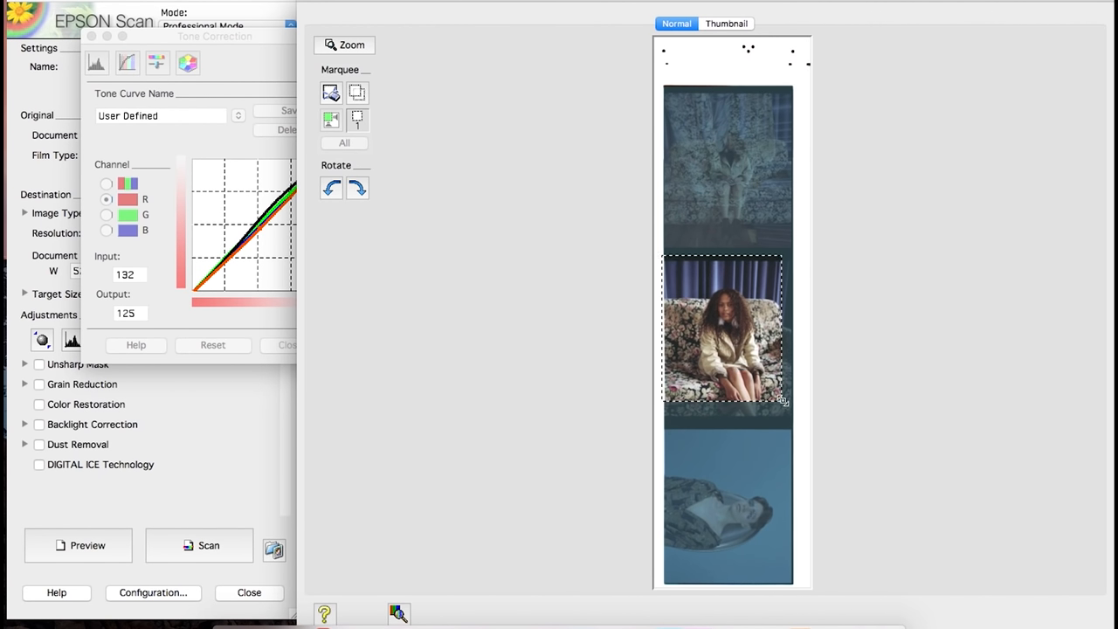
drag(783, 400, 795, 419)
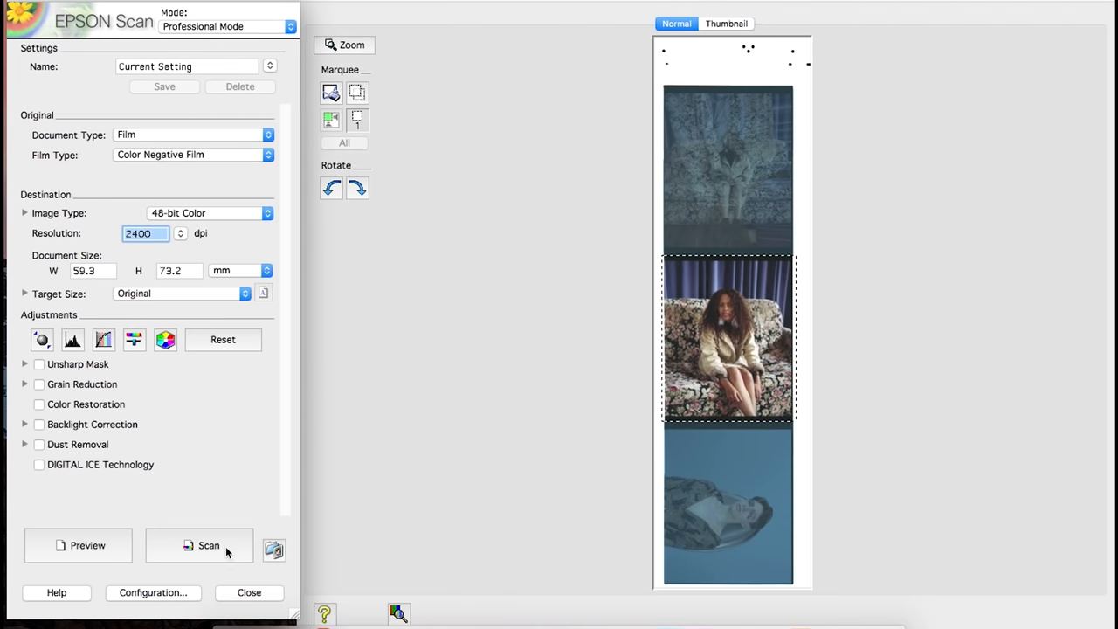
- Scan the previewed frame to a TIFF file via the File Save Settings dialog
click(210, 545)
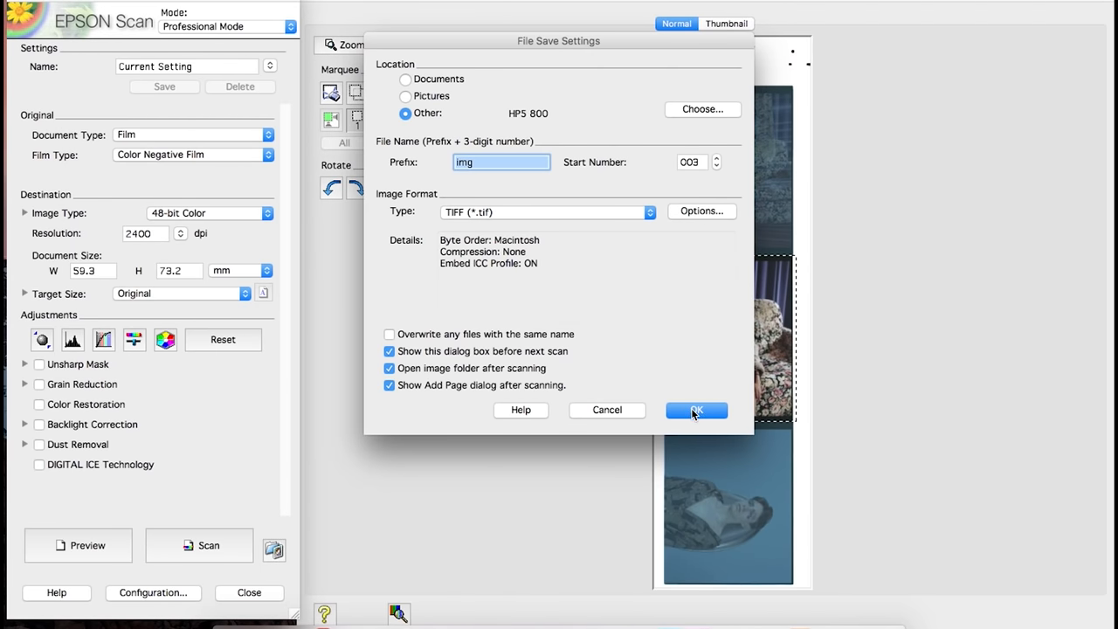
click(695, 409)
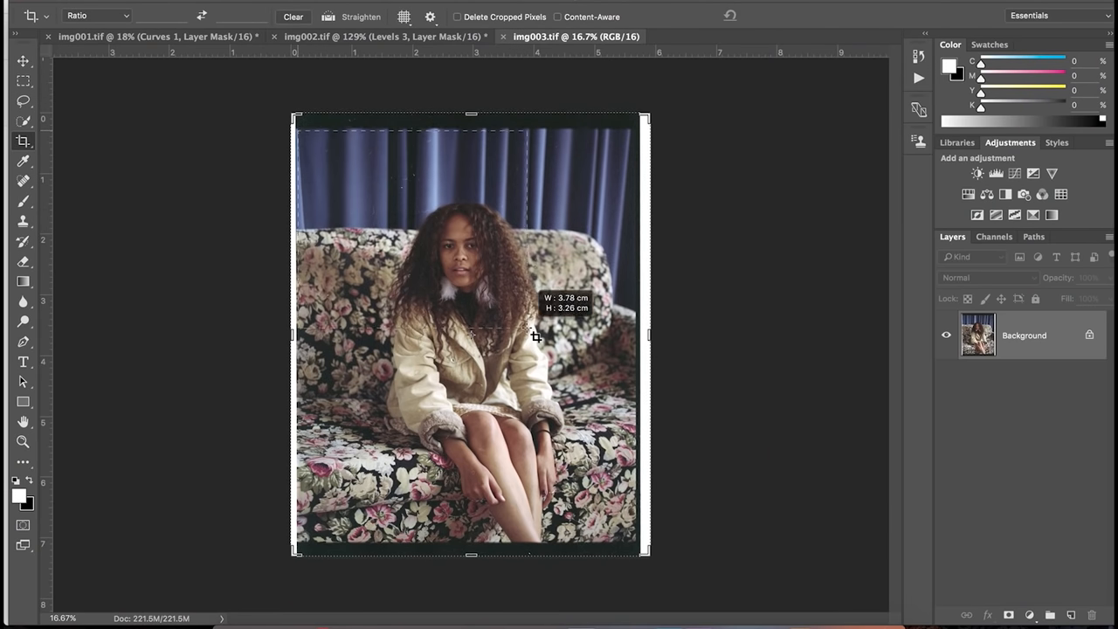
- Crop img003.tif inside the film border and add a Levels adjustment layer
drag(533, 336, 644, 549)
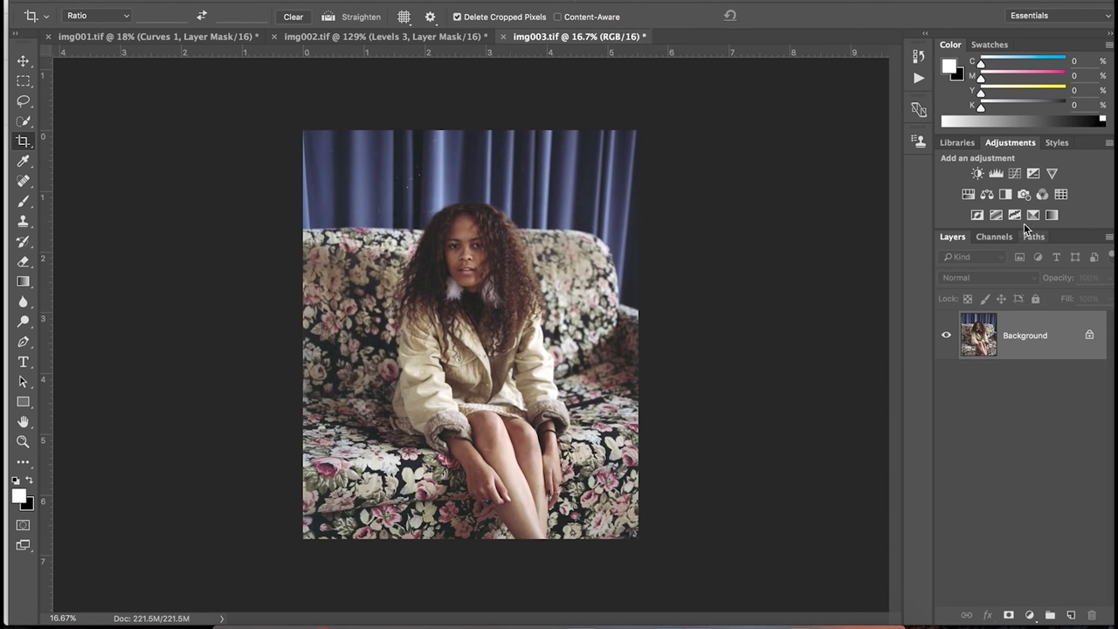
click(996, 173)
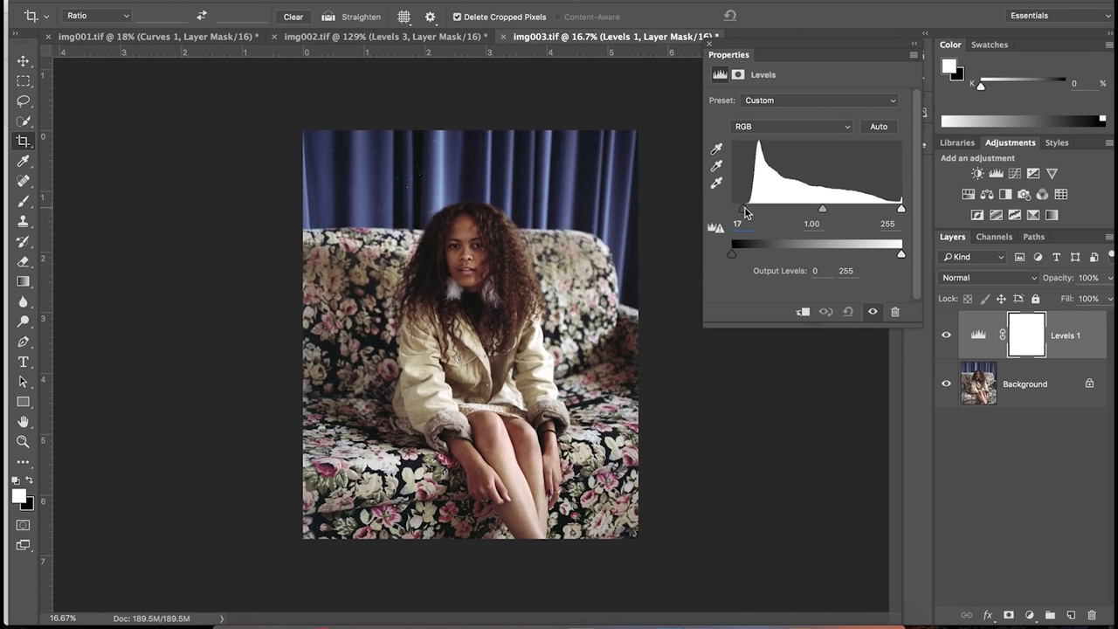
- Set the Levels layer's black input to 24 and midtones to 1.13
drag(737, 208, 734, 207)
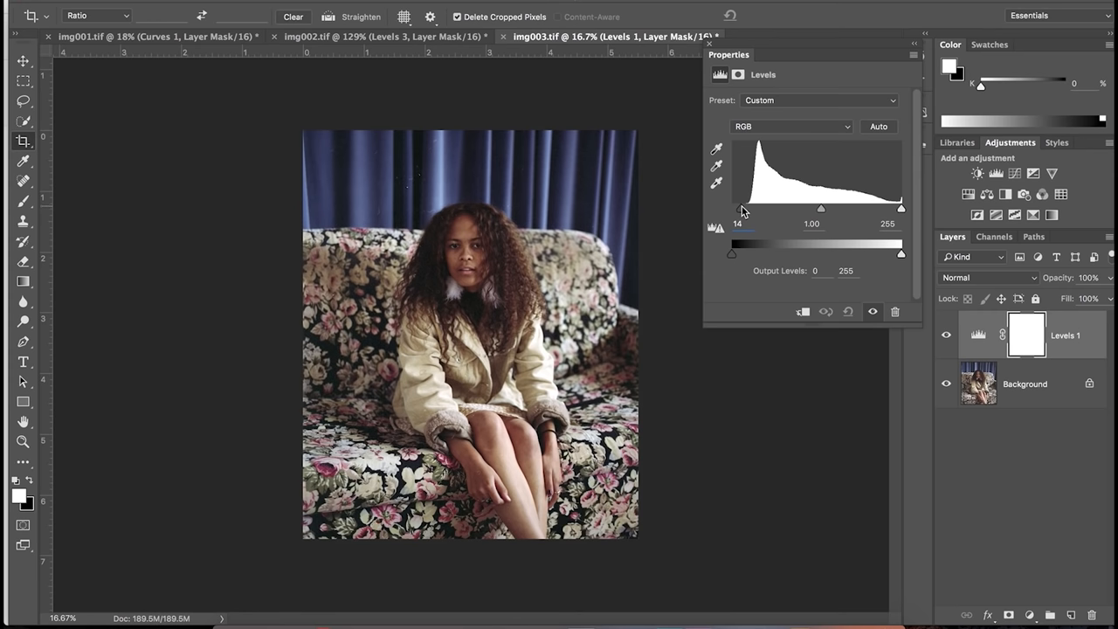
drag(732, 210, 737, 210)
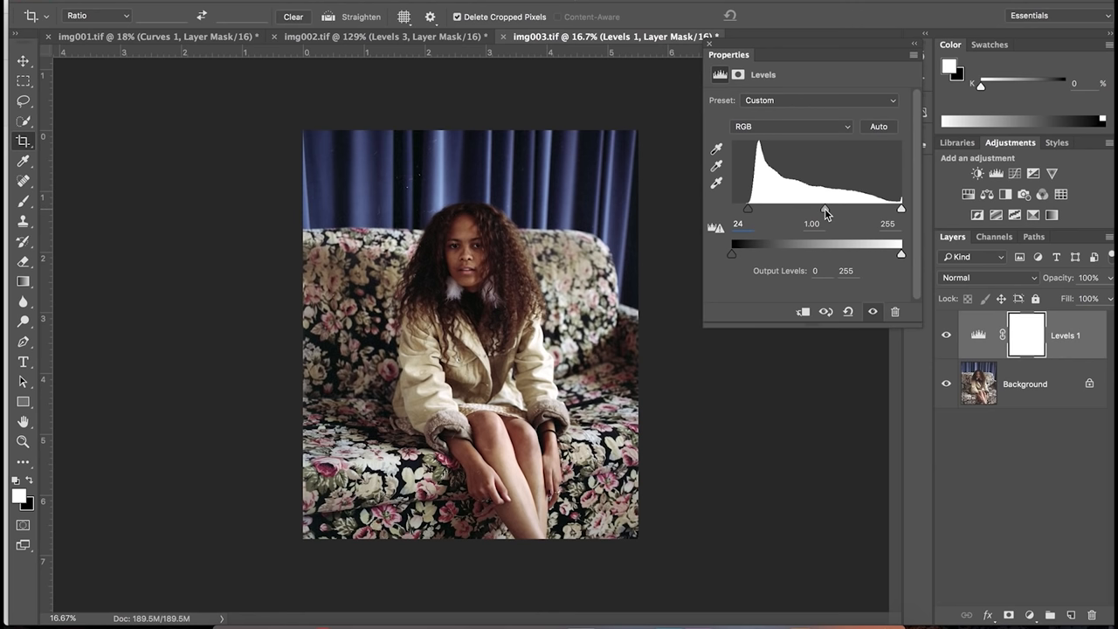
drag(823, 209, 820, 210)
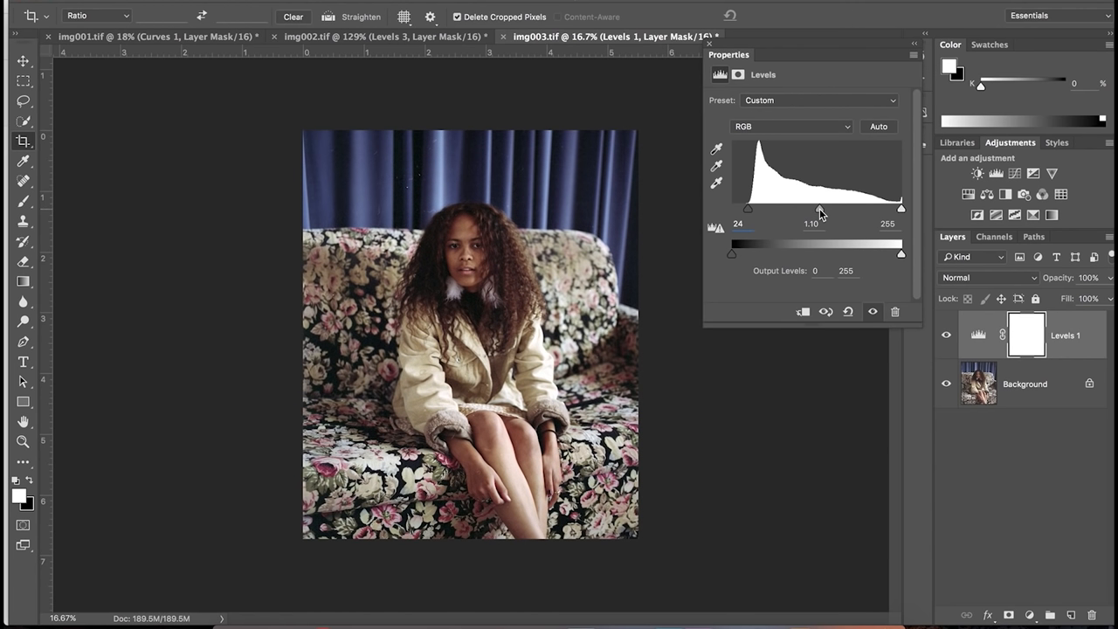
drag(818, 209, 818, 209)
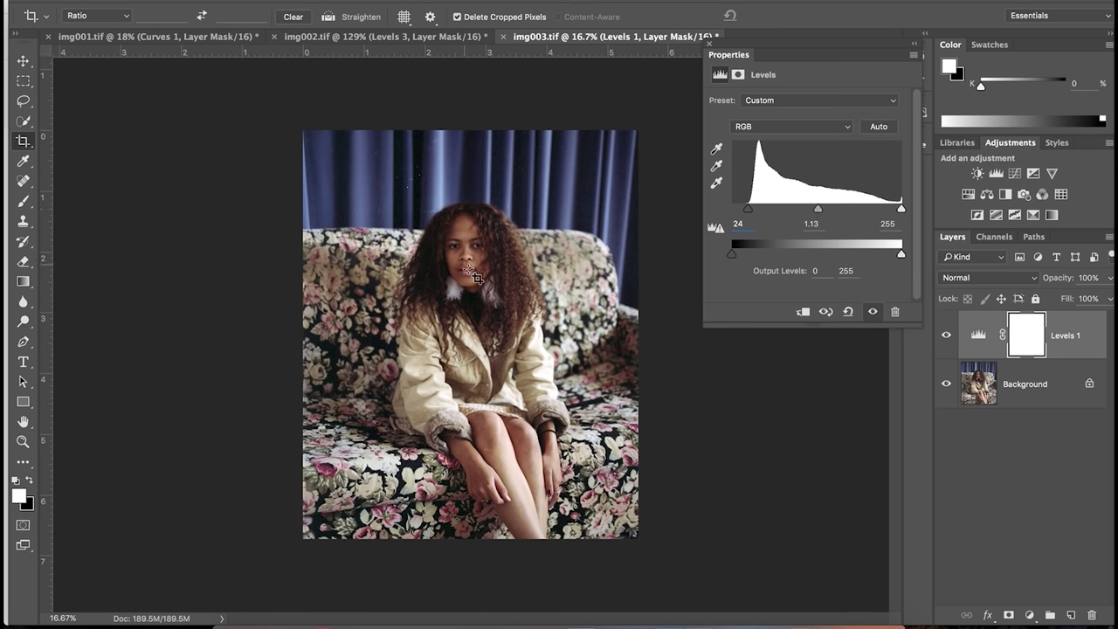
mouse_move(915, 217)
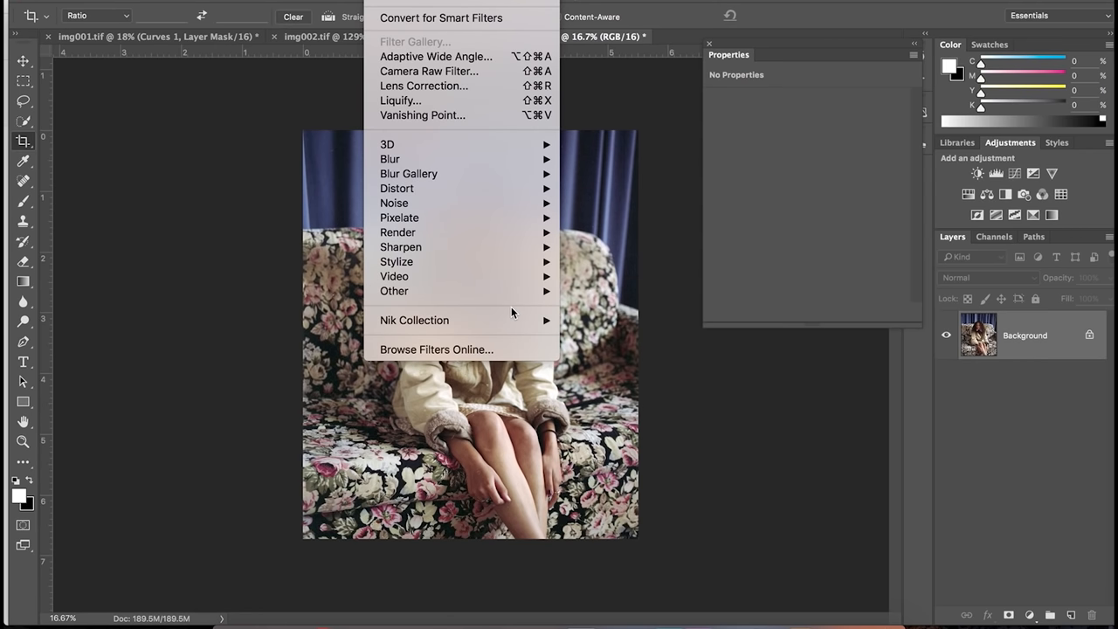
mouse_move(415, 320)
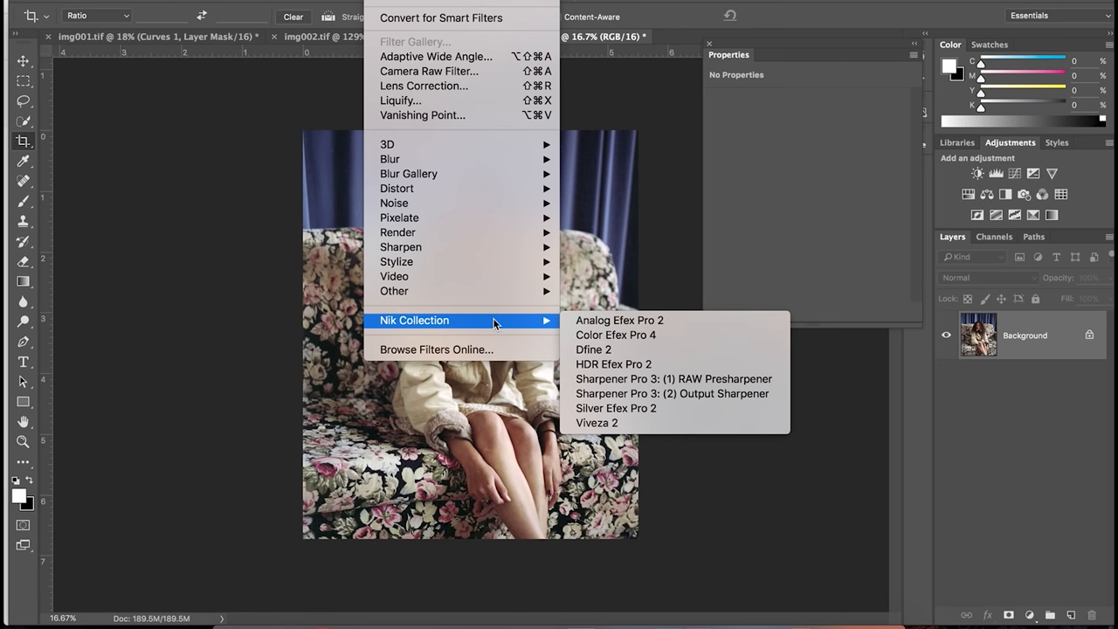
- Run Filter > Nik Collection > Color Efex Pro 4 on the flattened image
click(615, 335)
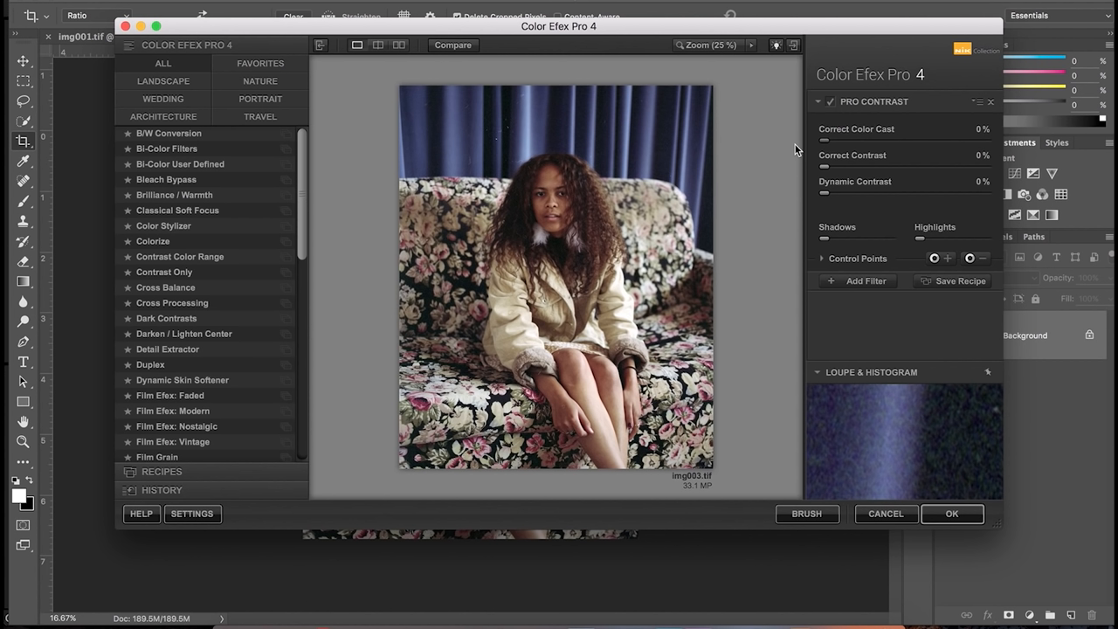
mouse_move(870, 178)
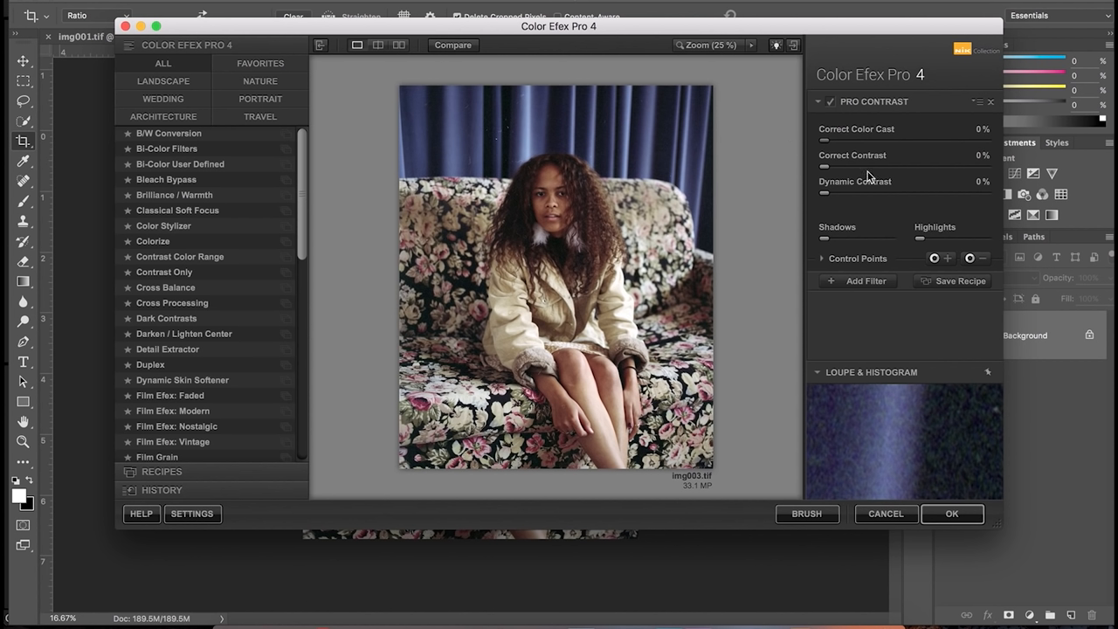
mouse_move(852, 148)
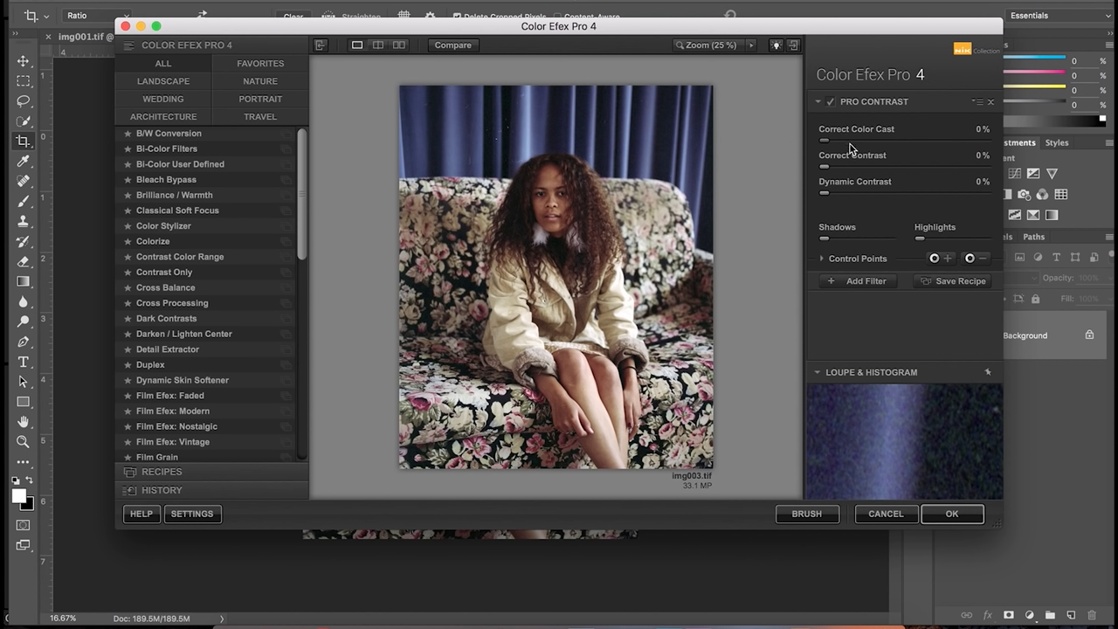
mouse_move(836, 178)
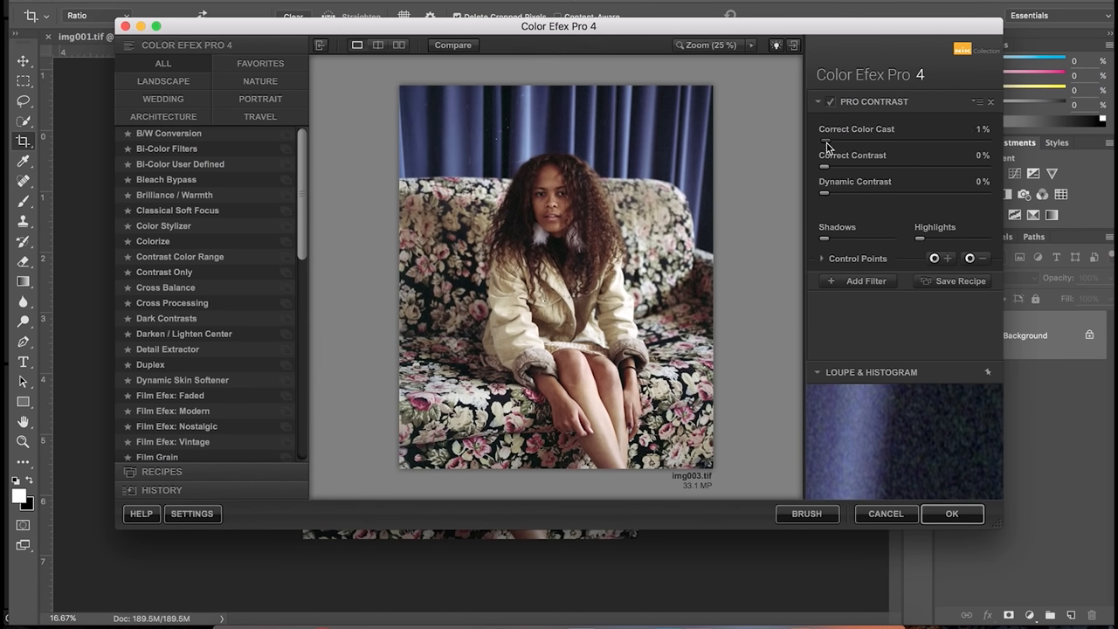
- Set Pro Contrast's Correct Color Cast slider to 36%
drag(824, 140, 849, 140)
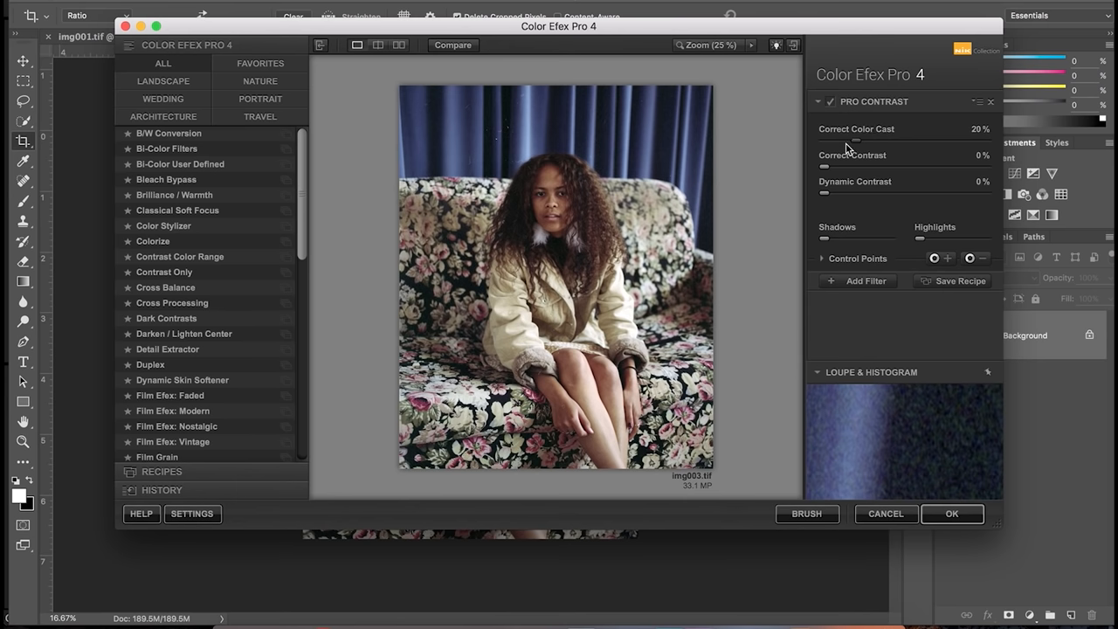
drag(853, 142, 842, 141)
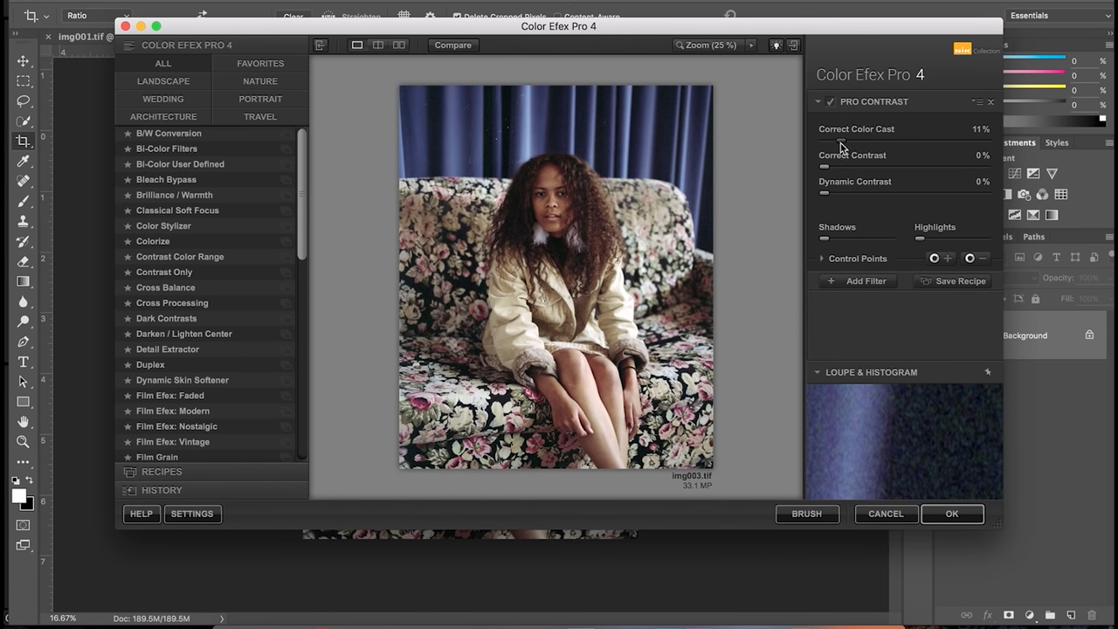
drag(860, 142, 830, 142)
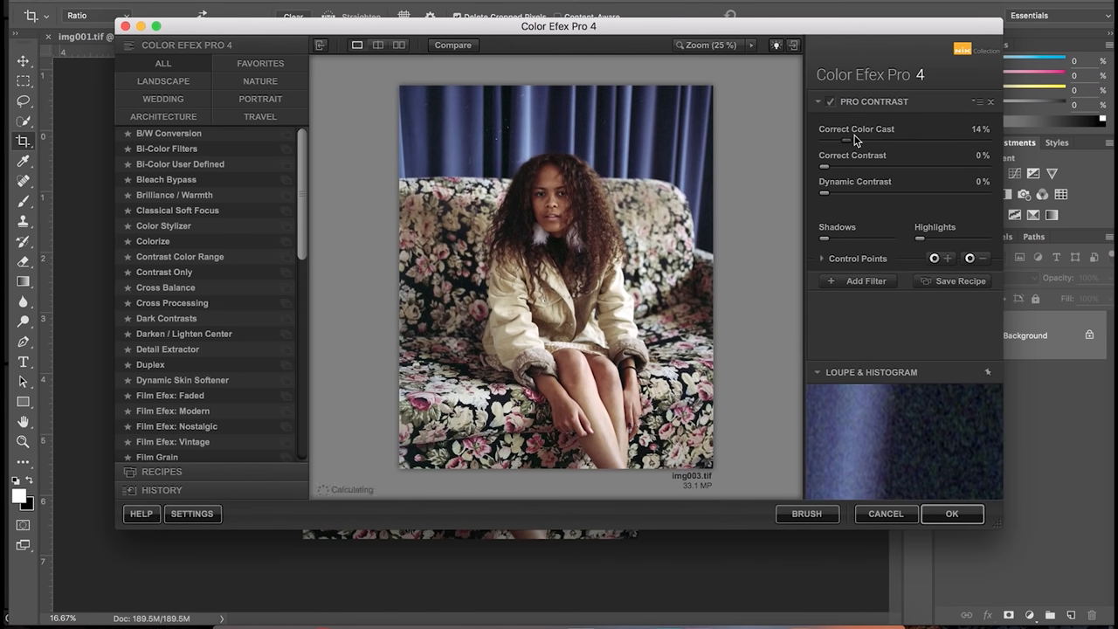
drag(828, 142, 900, 141)
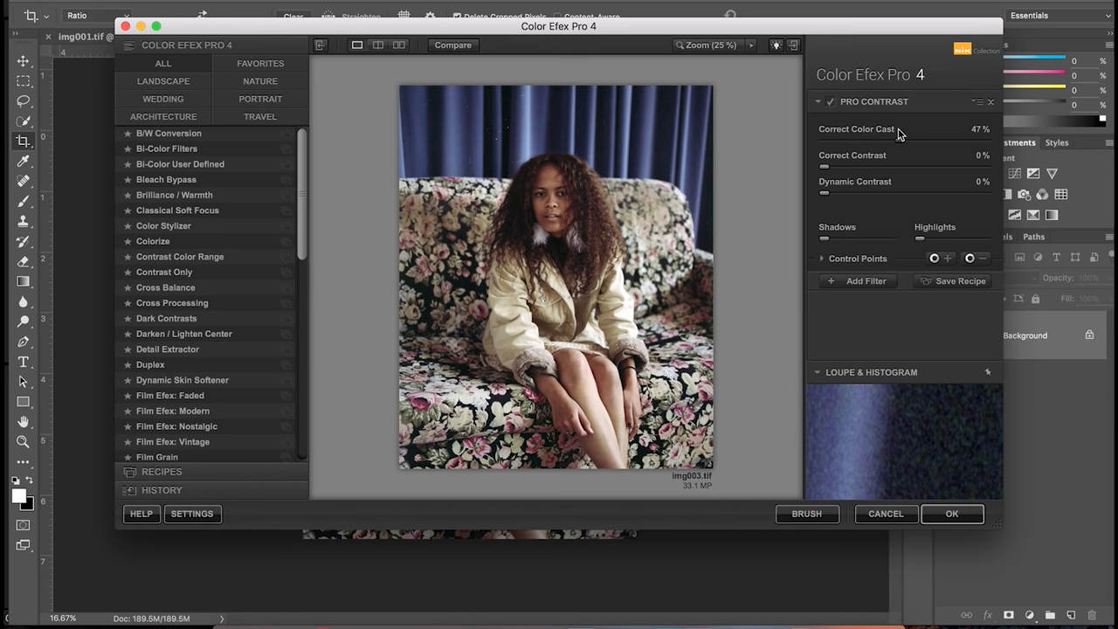
drag(900, 130, 873, 130)
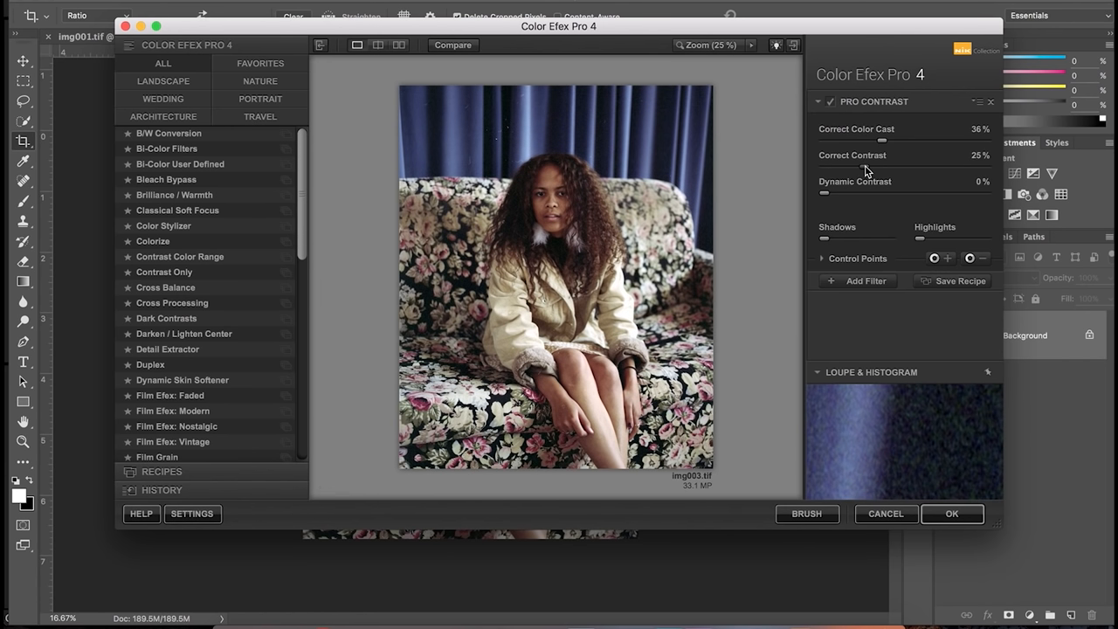
- Set Correct Contrast to 29% and Shadows to 46%
drag(865, 169, 873, 169)
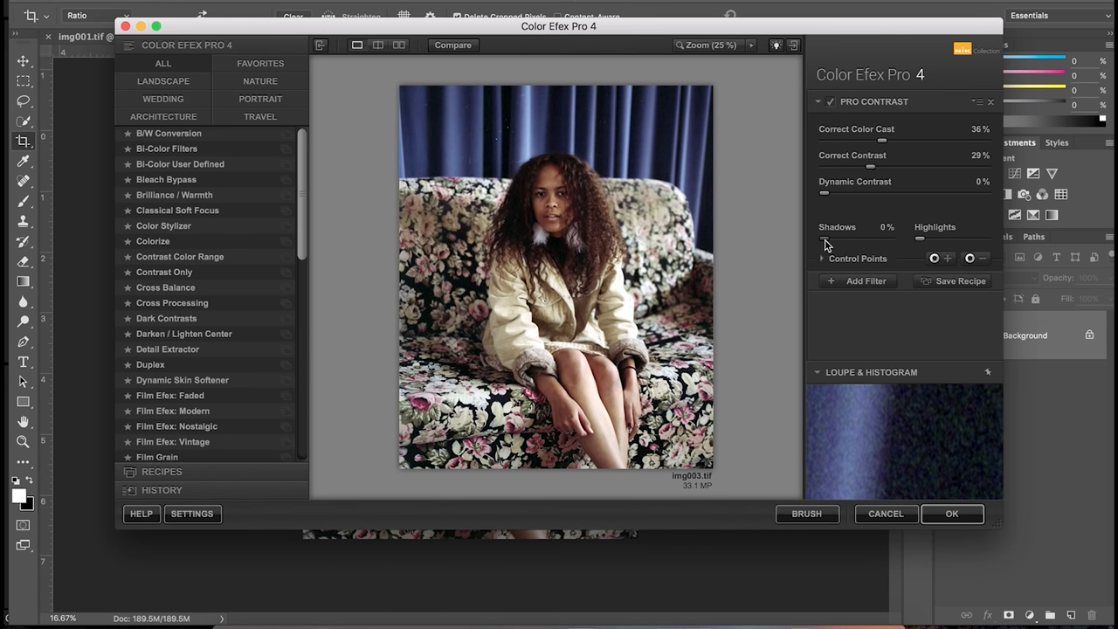
drag(825, 238, 856, 238)
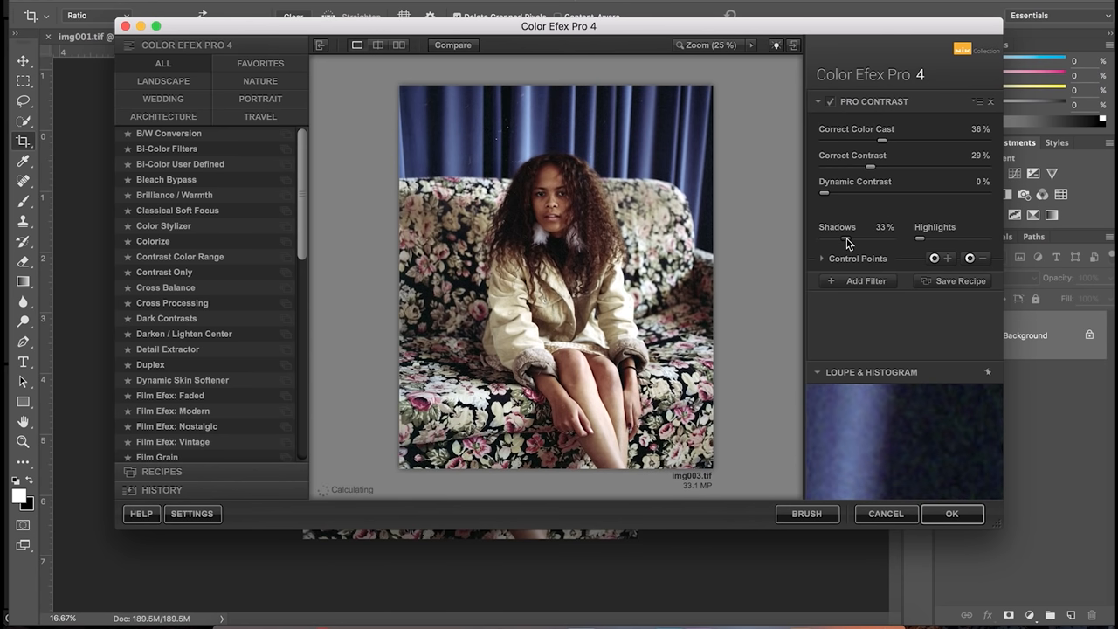
drag(837, 237, 853, 238)
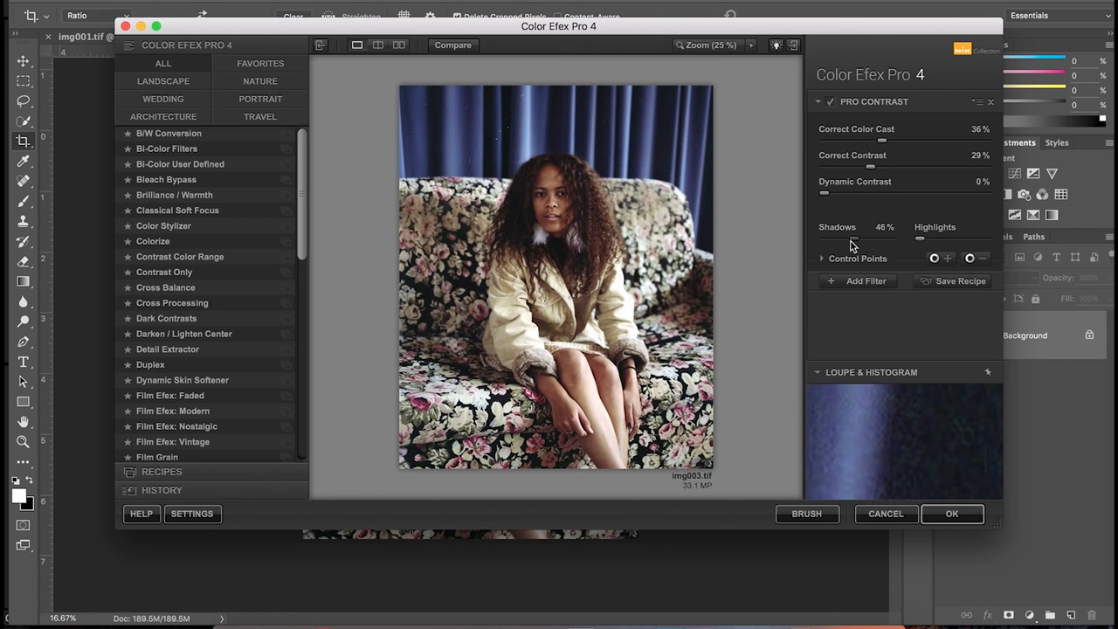